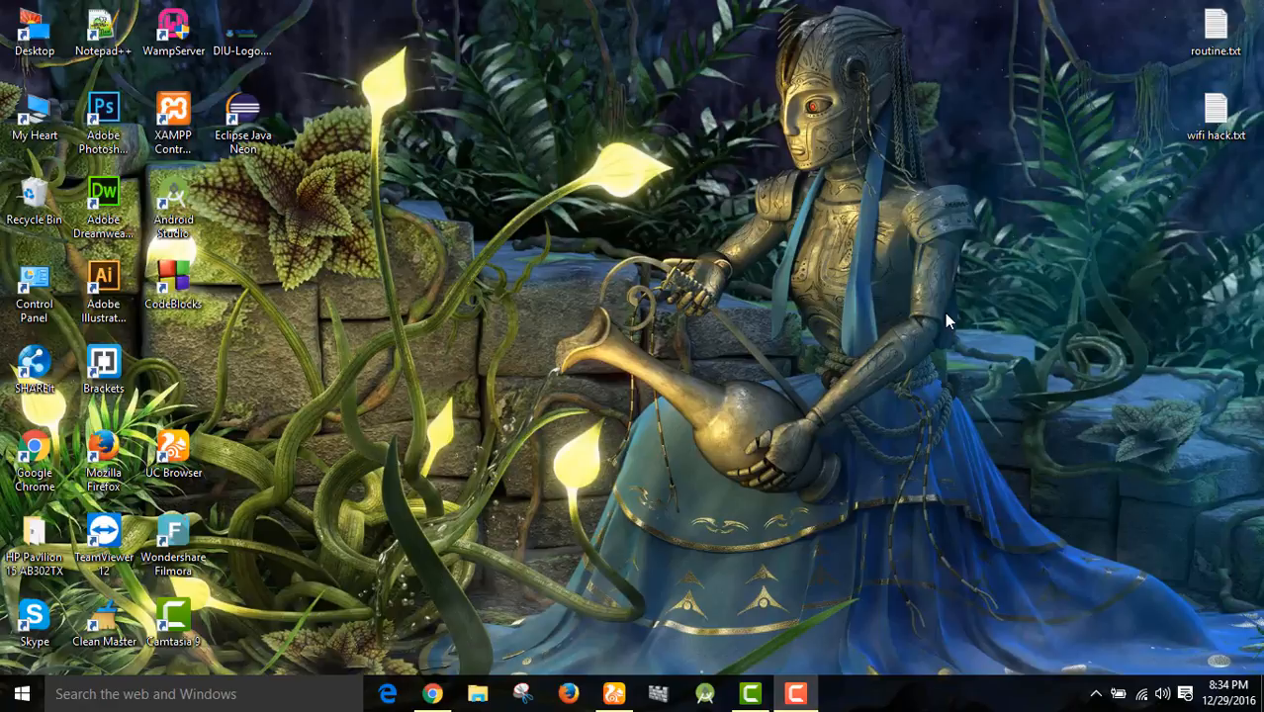
# Step: Create a new text document on the desktop and open it in Notepad
pyautogui.rightClick(947, 320)
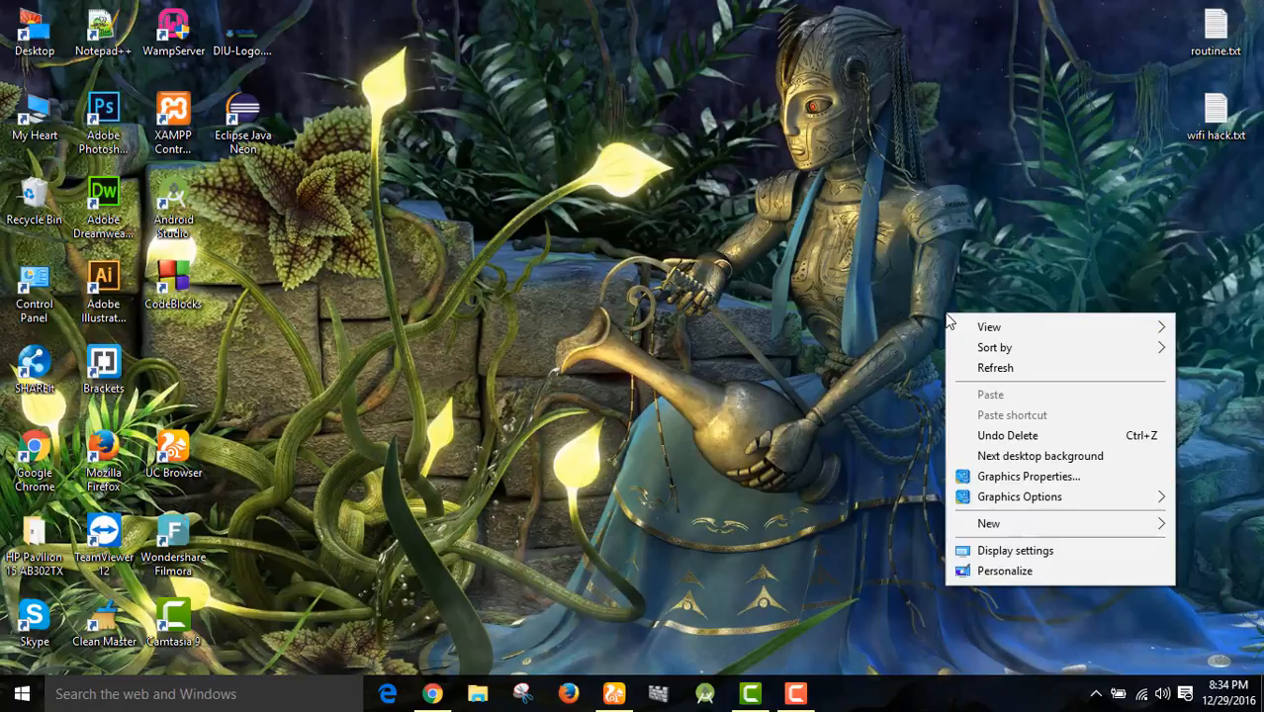
pyautogui.click(988, 523)
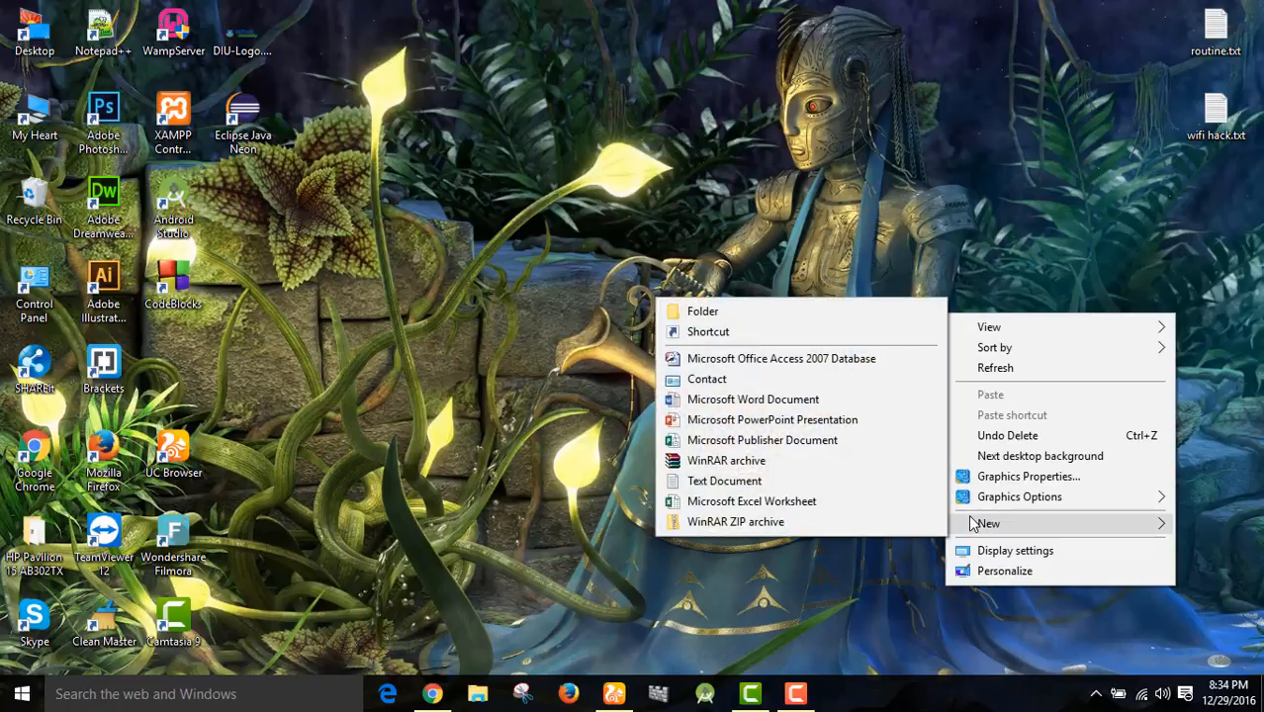
pyautogui.click(723, 480)
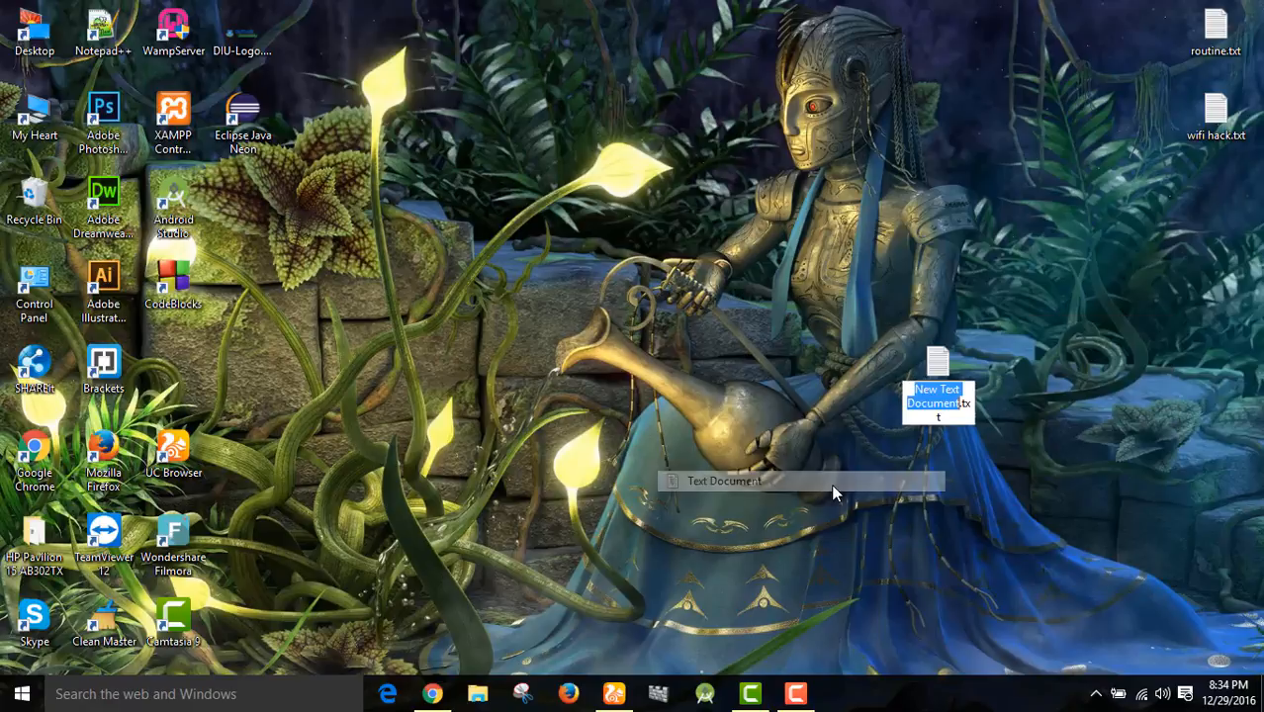
pyautogui.moveTo(939, 385)
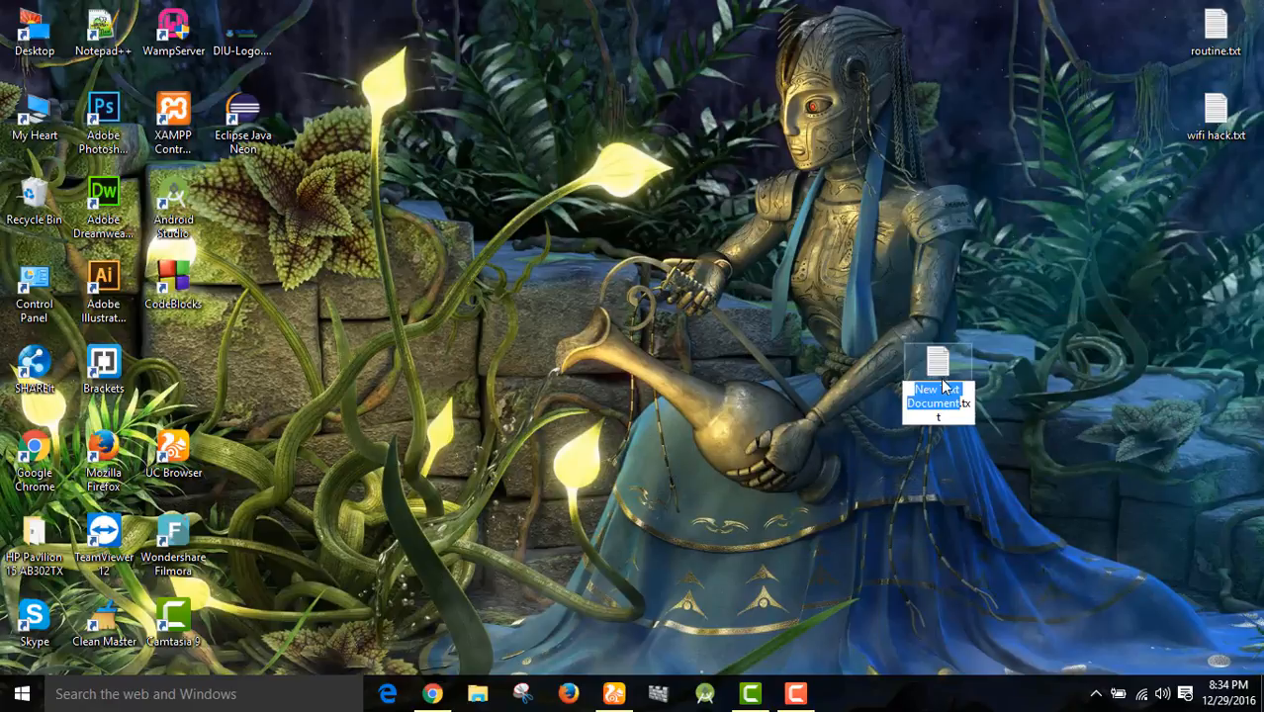
pyautogui.doubleClick(937, 386)
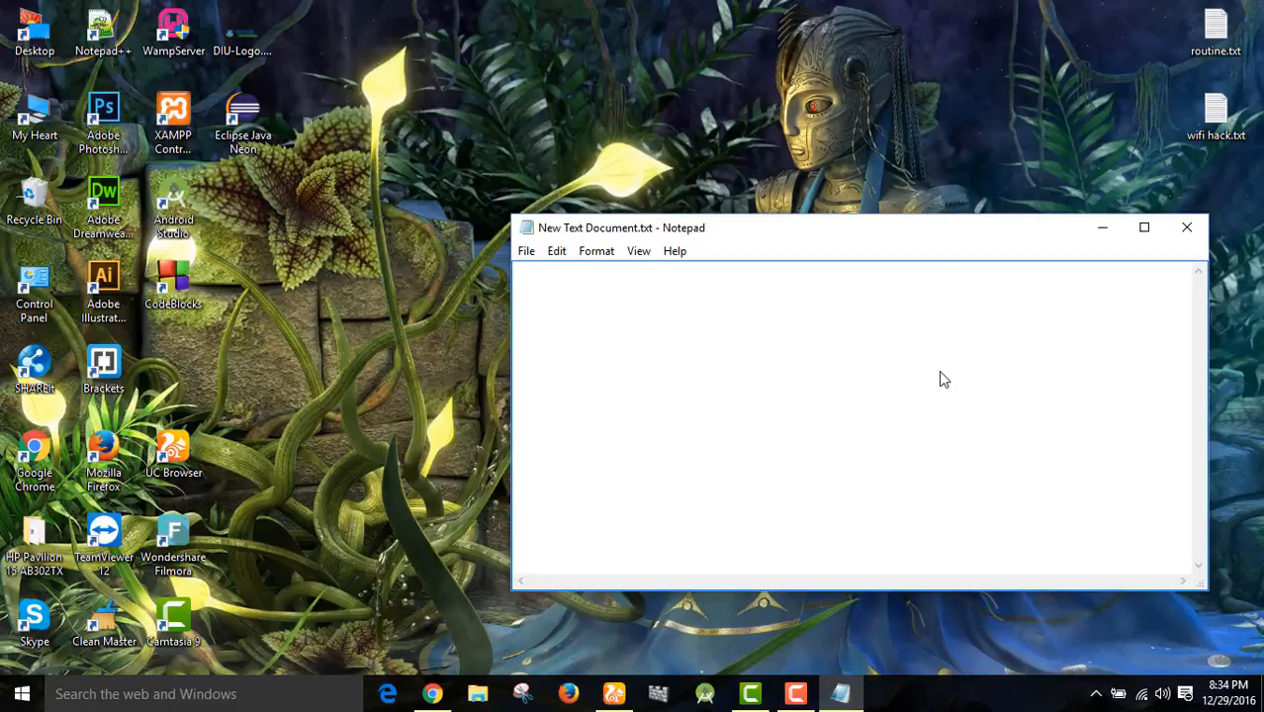
# Step: Type the batch lines ECHO OFF, cd/ and tree, each on its own line
pyautogui.write('ECHO OFF')
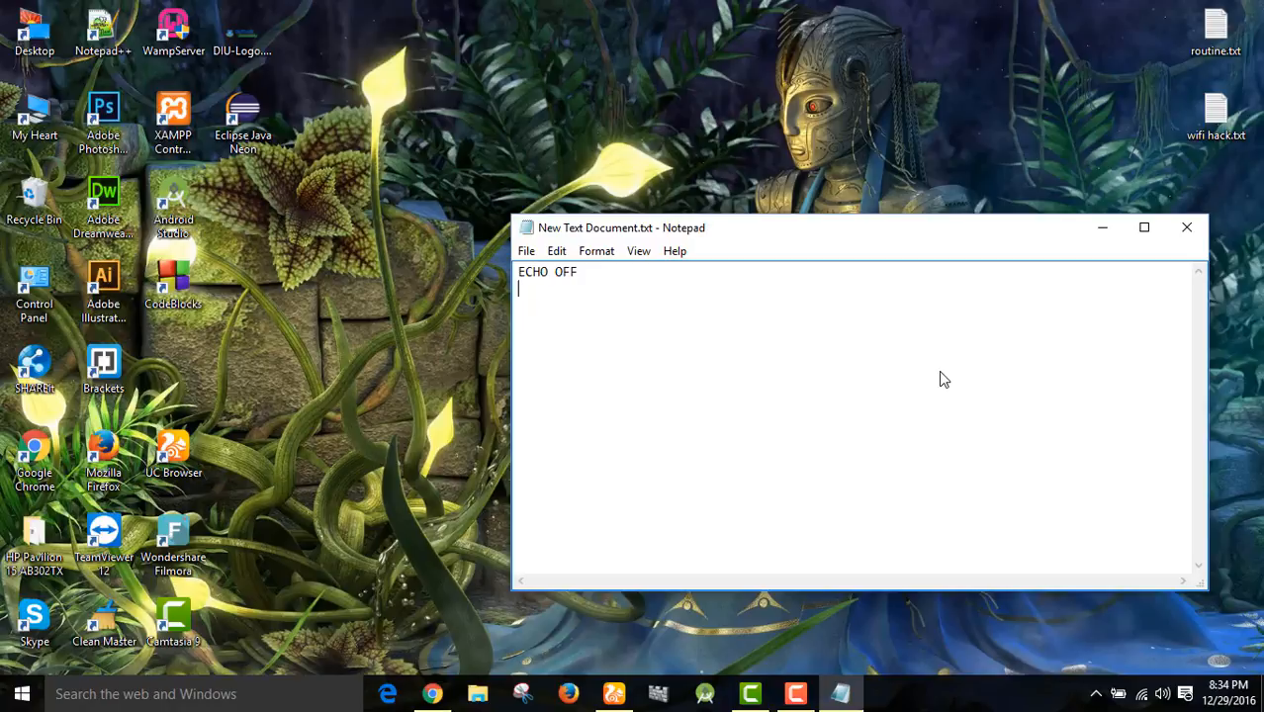
pyautogui.write('cd')
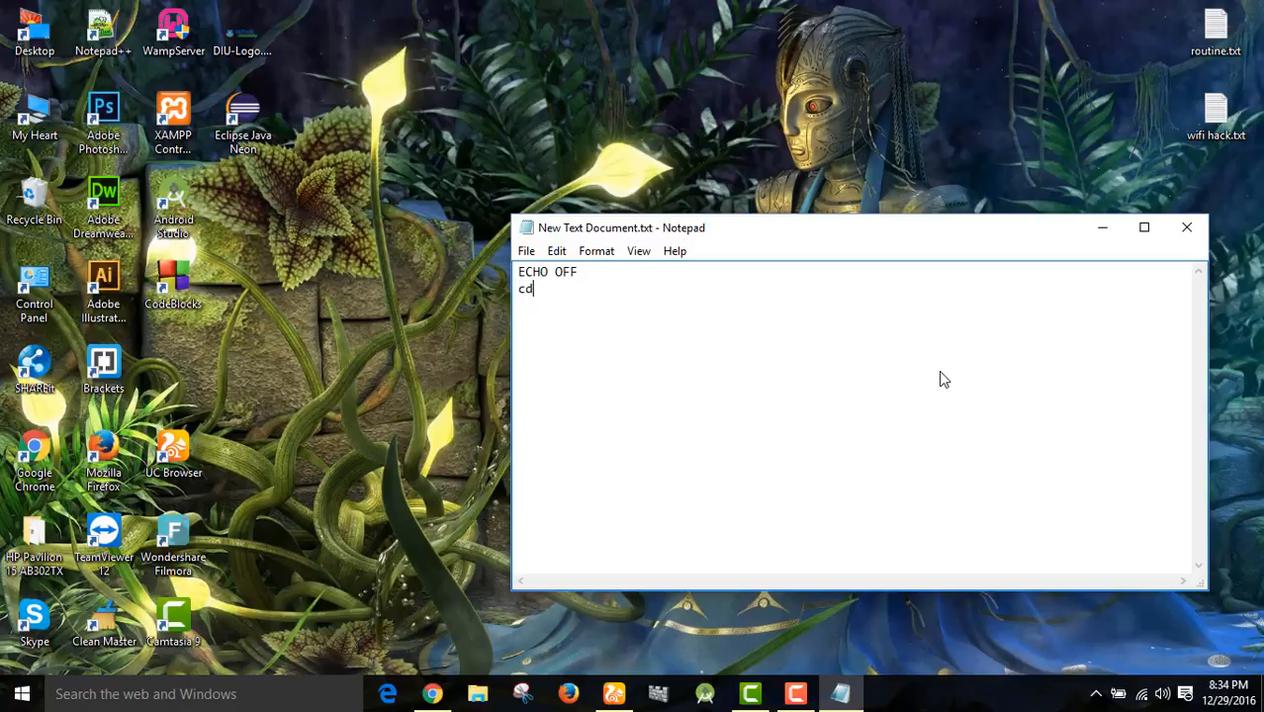
pyautogui.write('/')
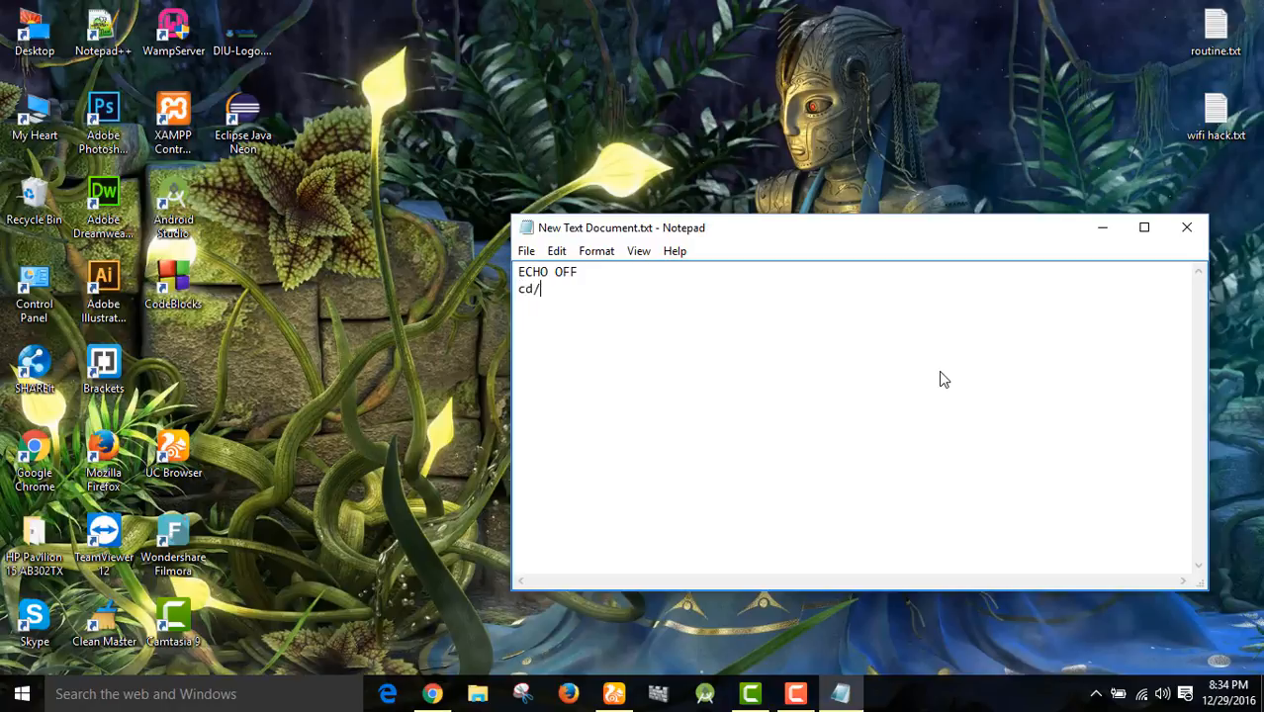
pyautogui.press('Enter')
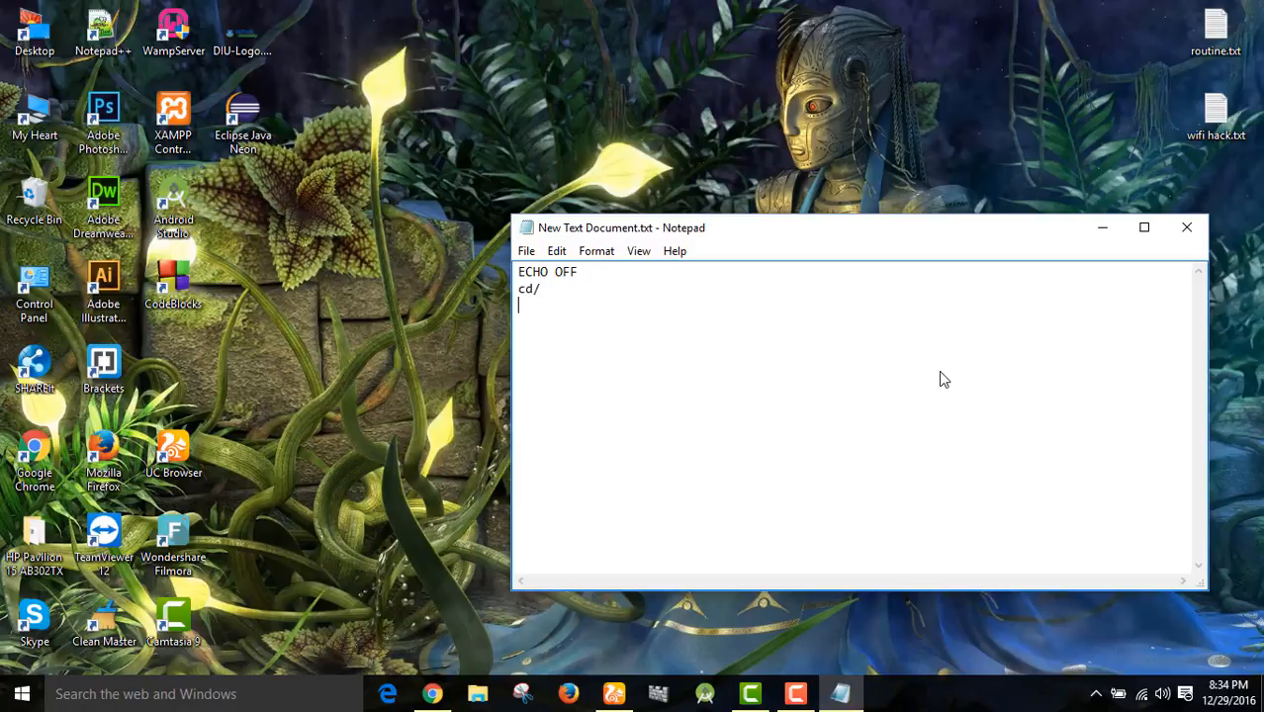
pyautogui.write('tr')
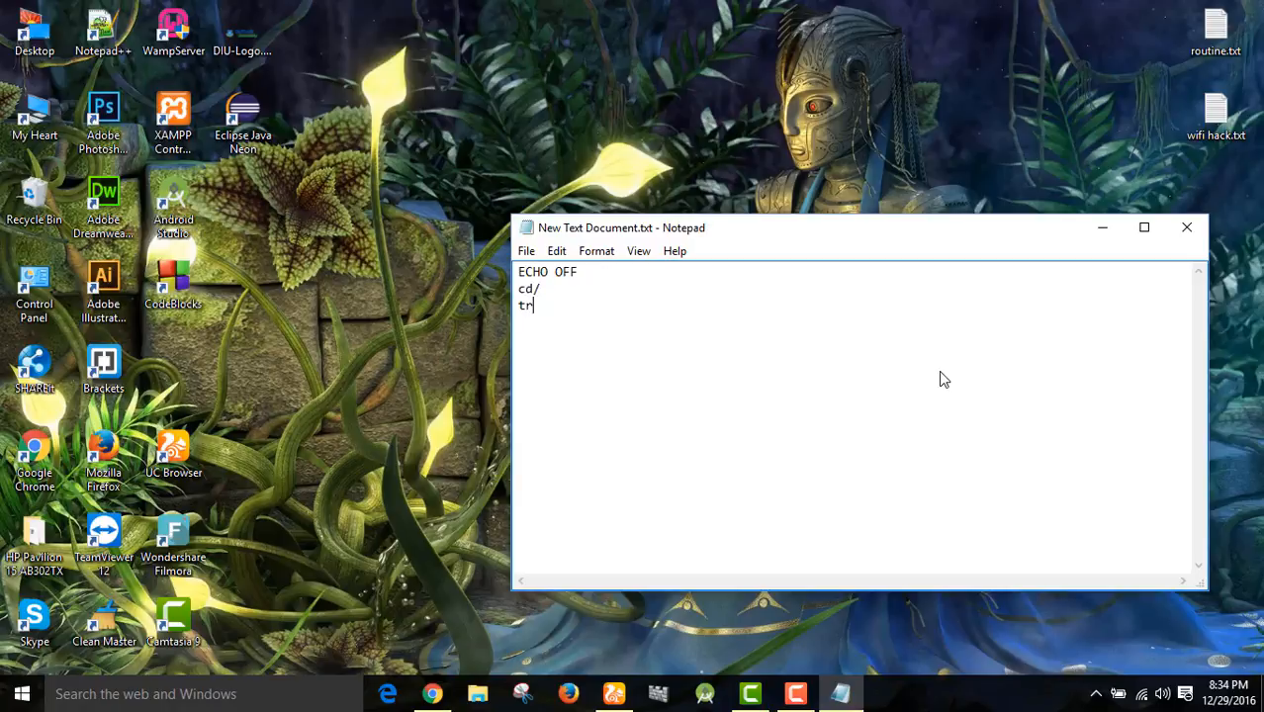
pyautogui.write('ee')
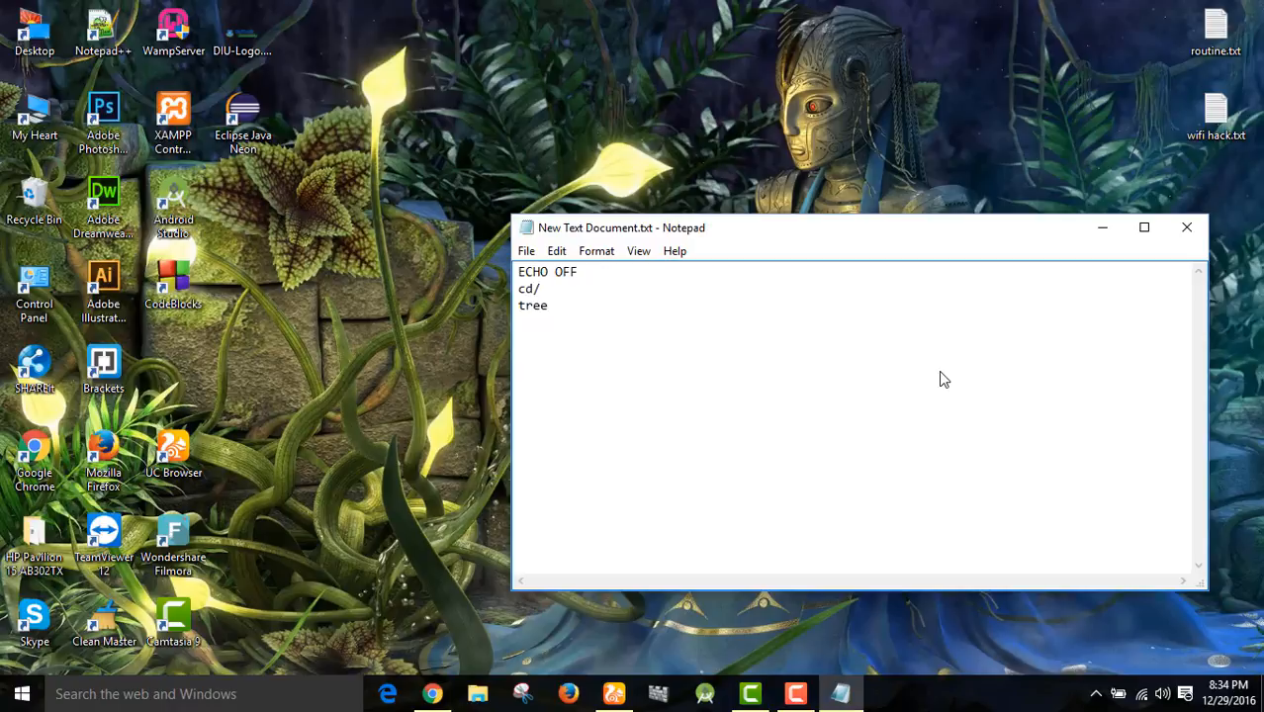
pyautogui.press('enter')
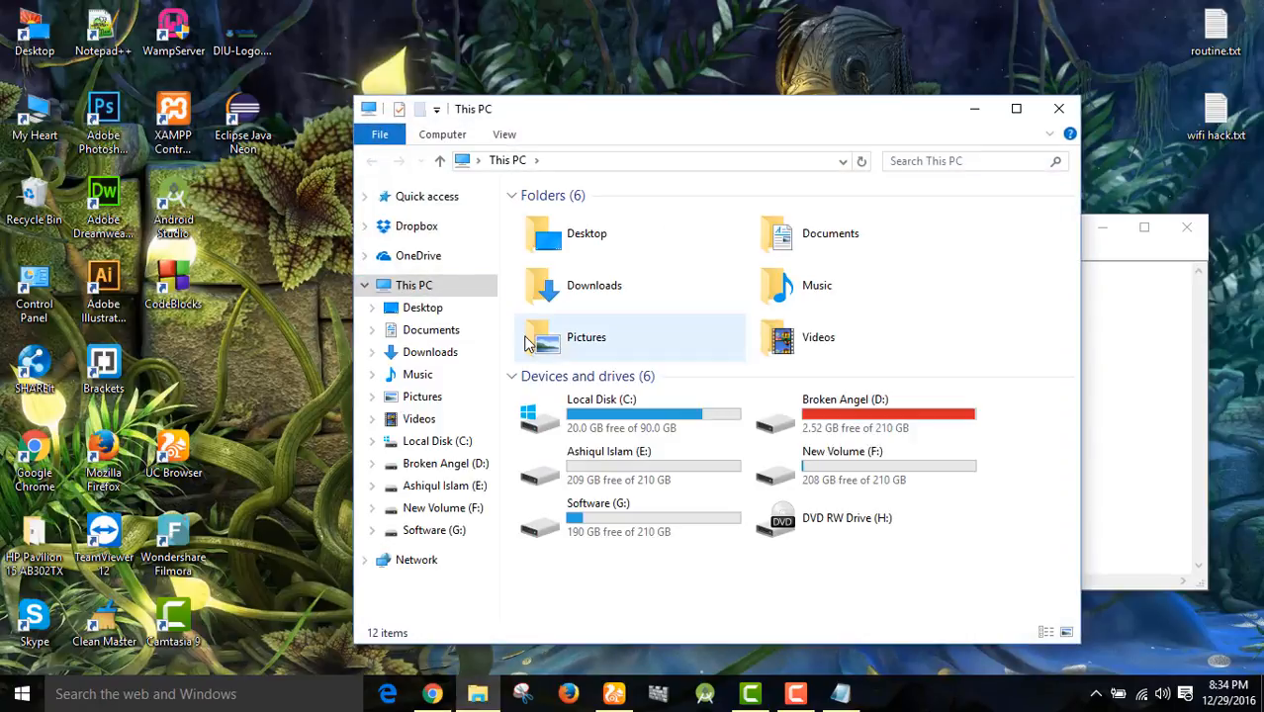
pyautogui.moveTo(587, 337)
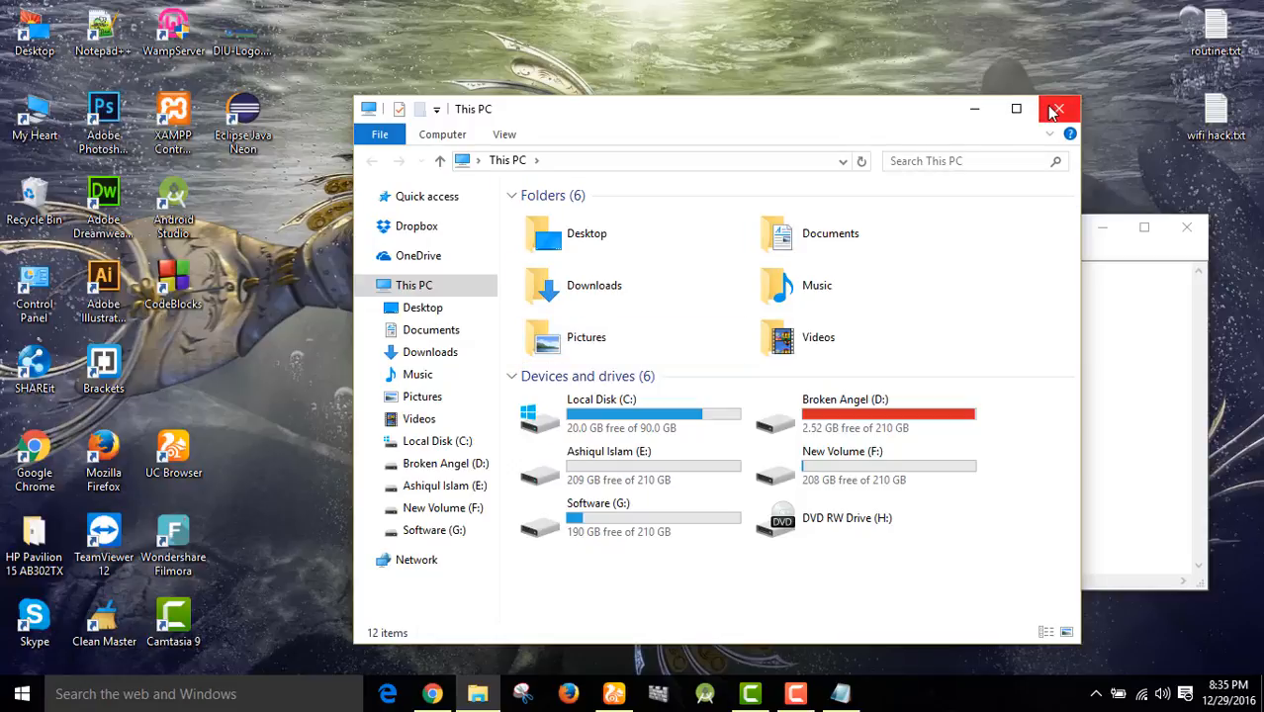
pyautogui.click(1057, 109)
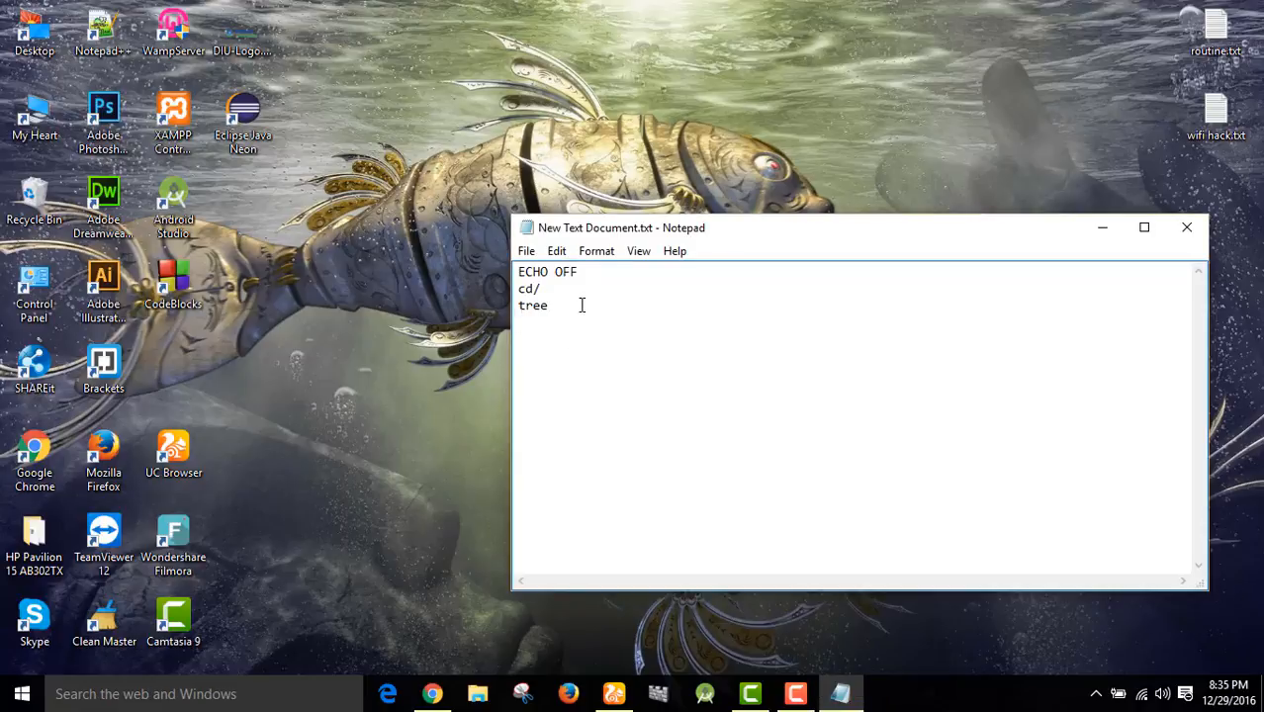
# Step: Add the drive lines C: and D:, each followed by tree
pyautogui.write('C')
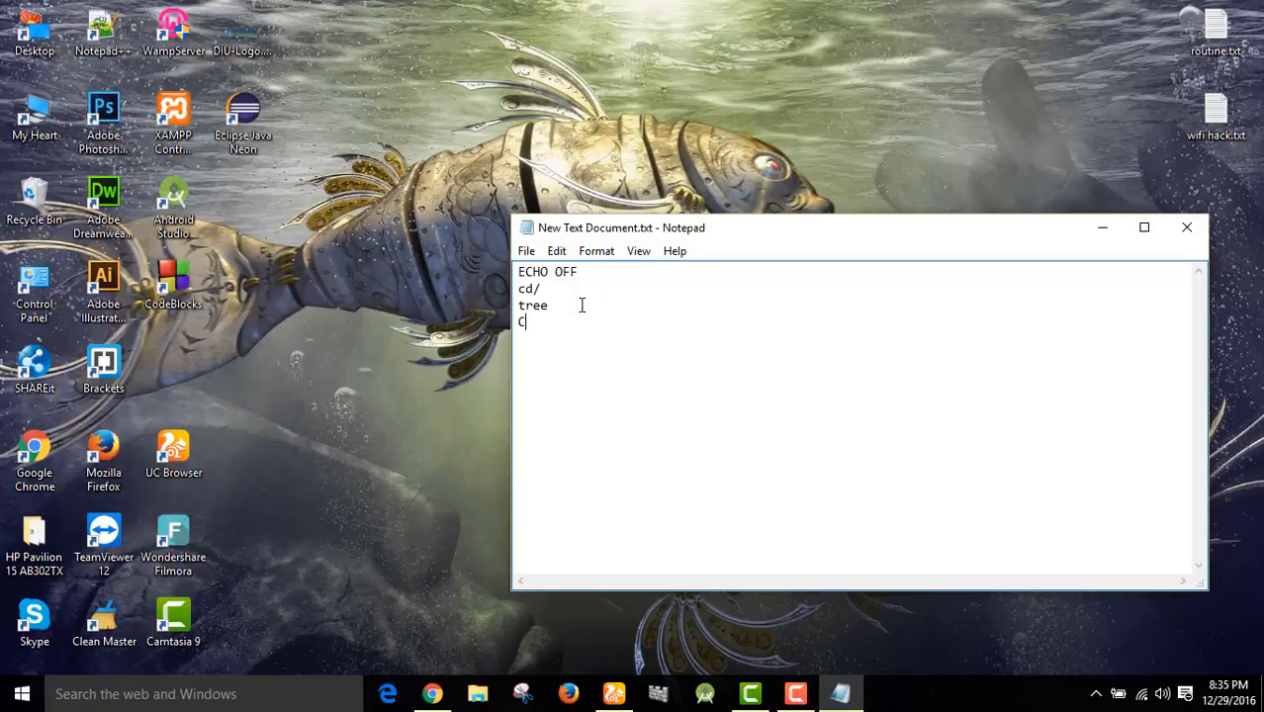
pyautogui.write(':')
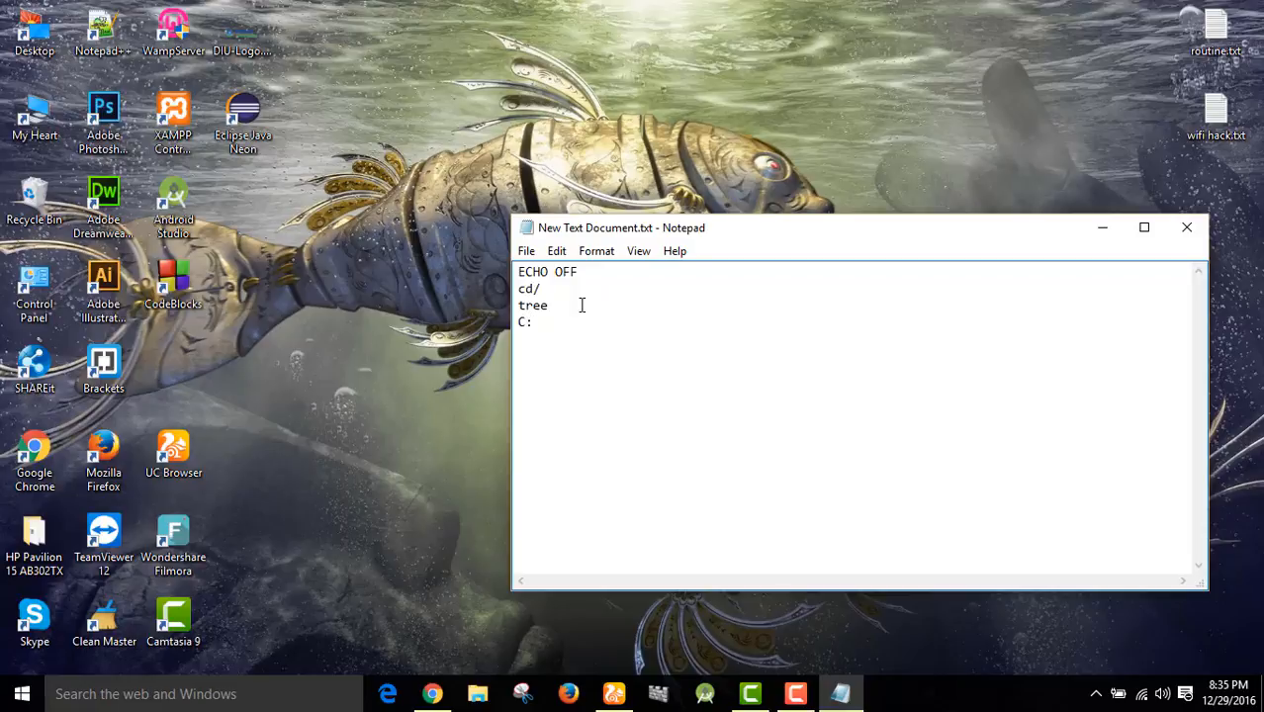
pyautogui.write('tr')
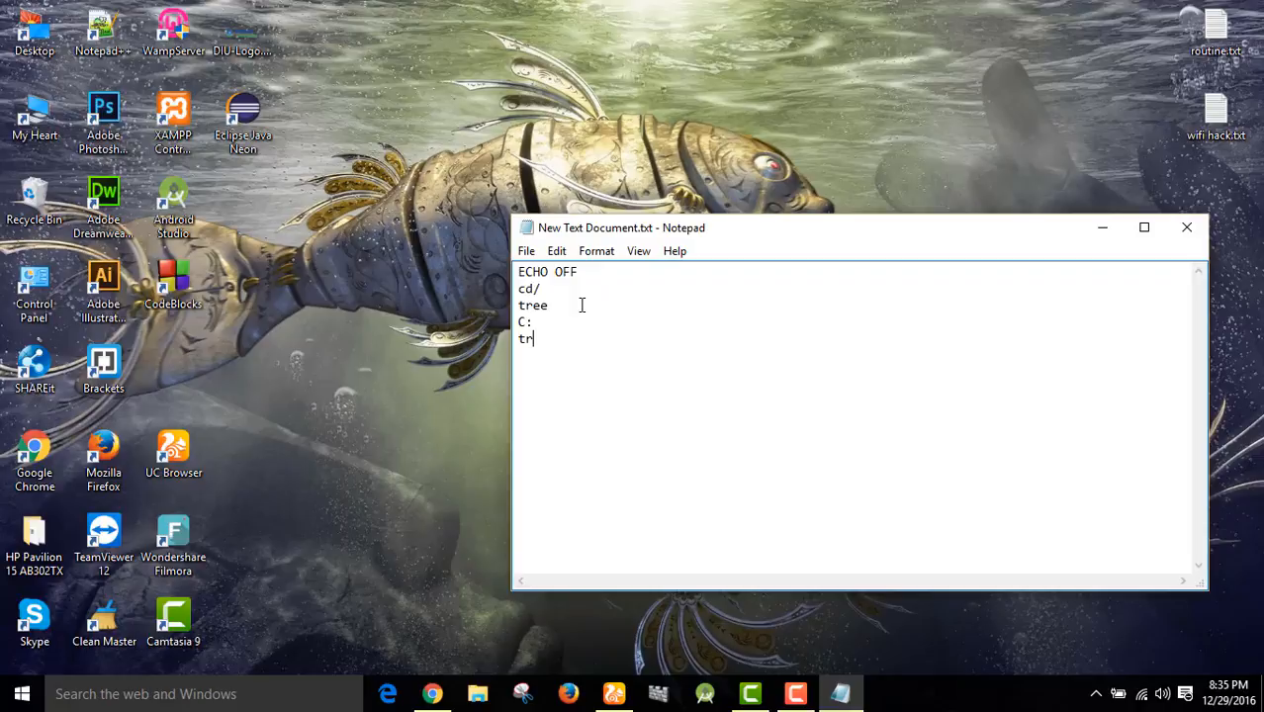
pyautogui.press('Enter')
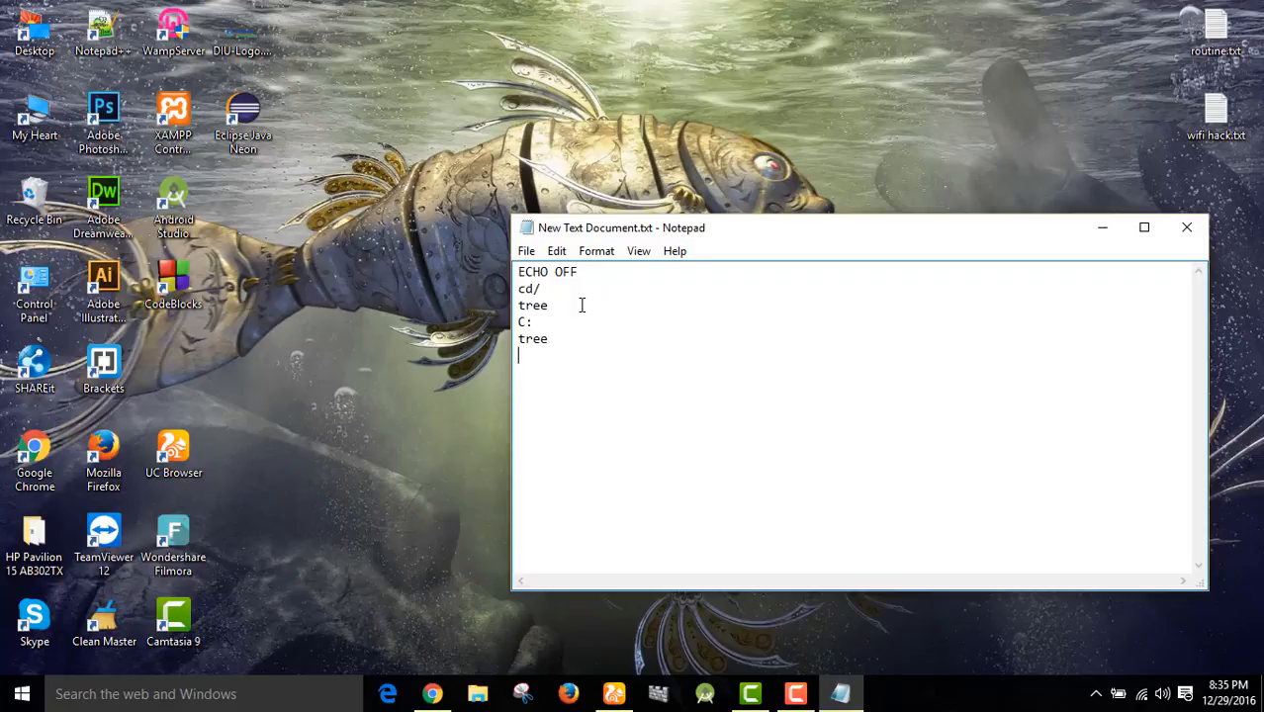
pyautogui.write('D')
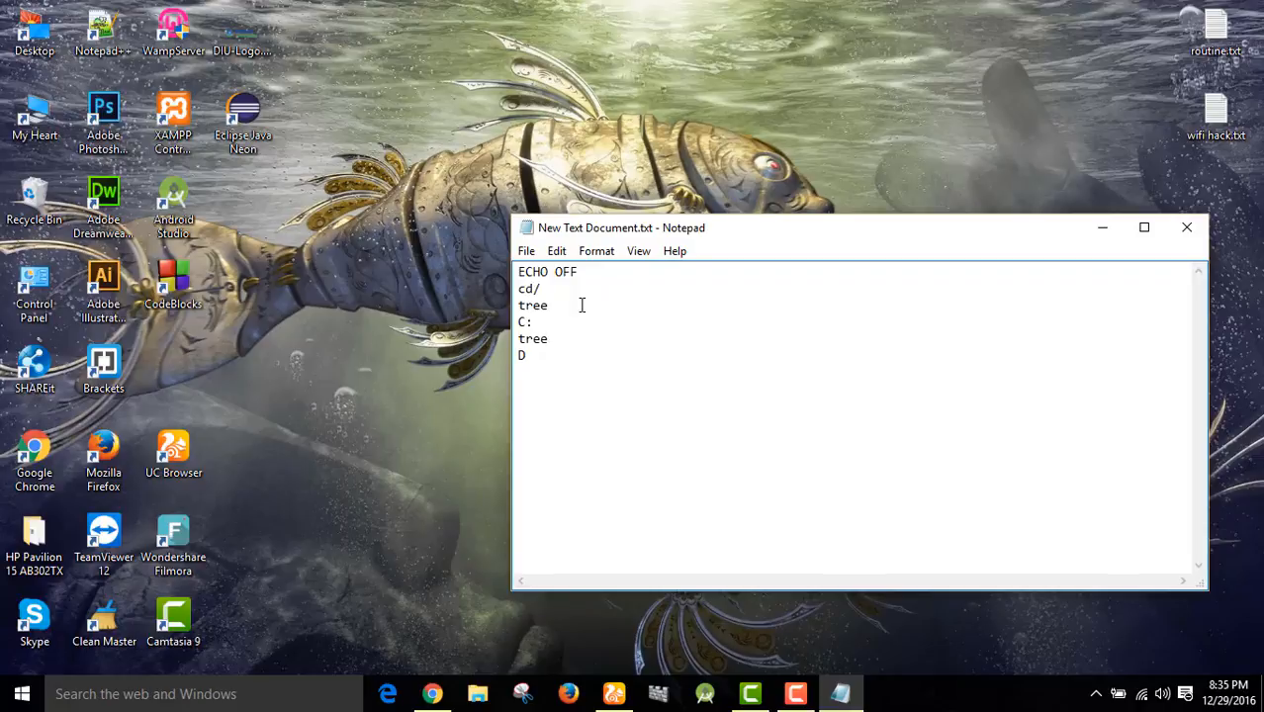
pyautogui.write(':')
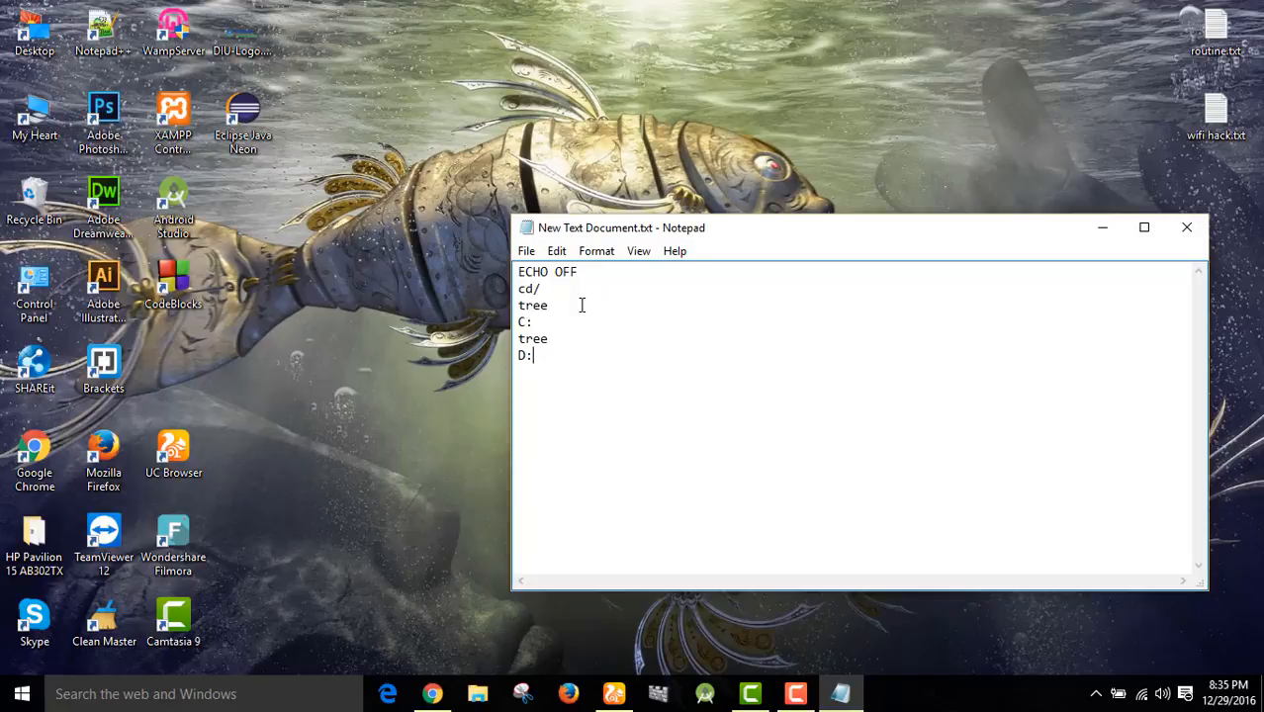
pyautogui.press('enter')
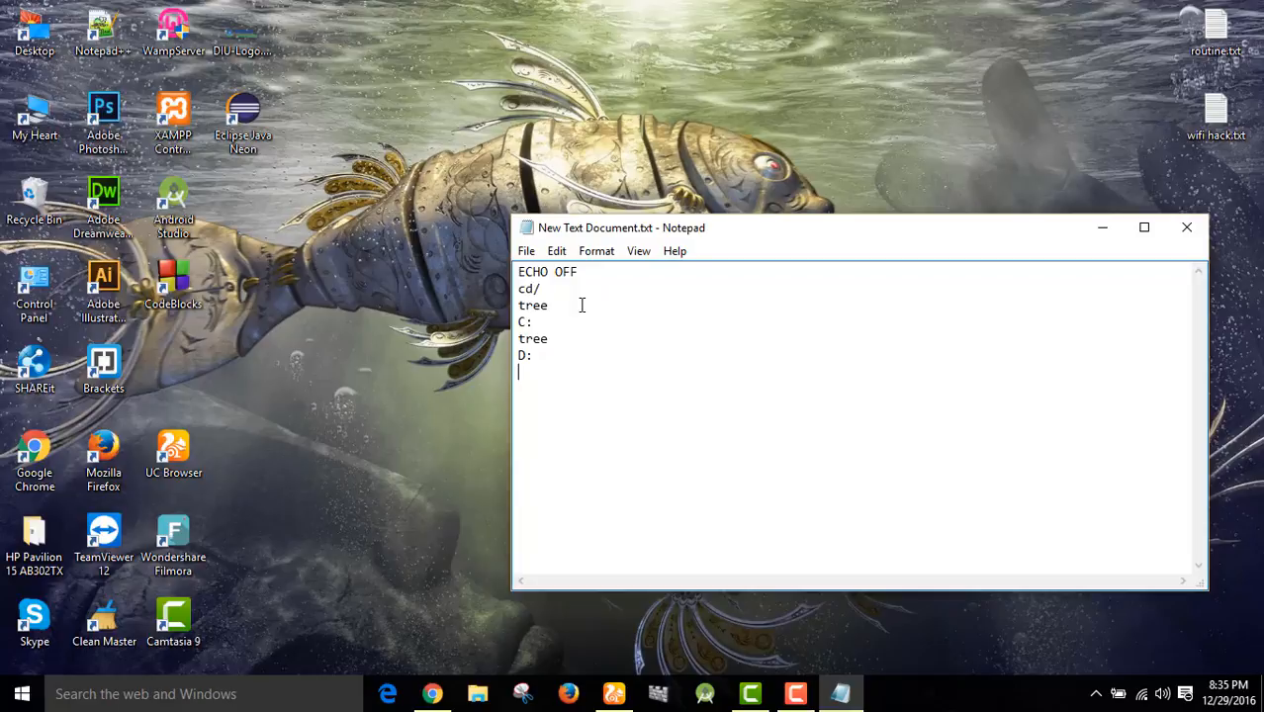
pyautogui.write('tree')
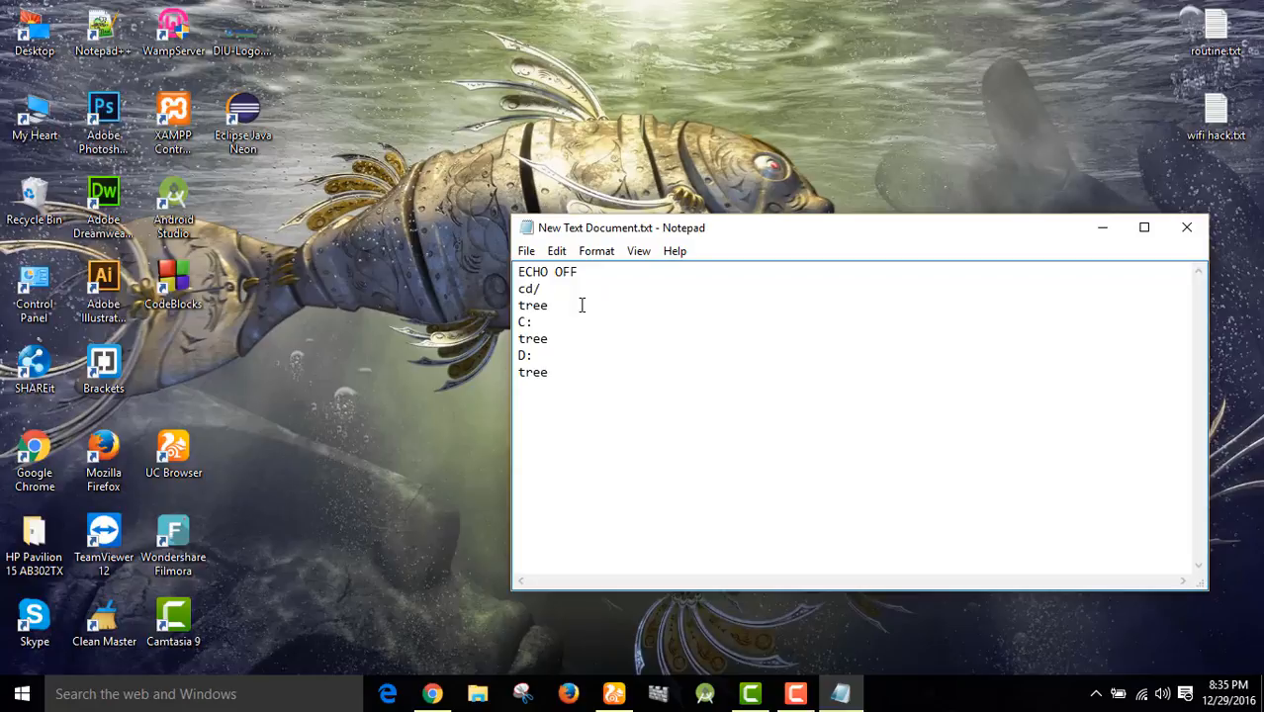
# Step: Add the drive lines E:, F: and G:, each followed by tree
pyautogui.write('E')
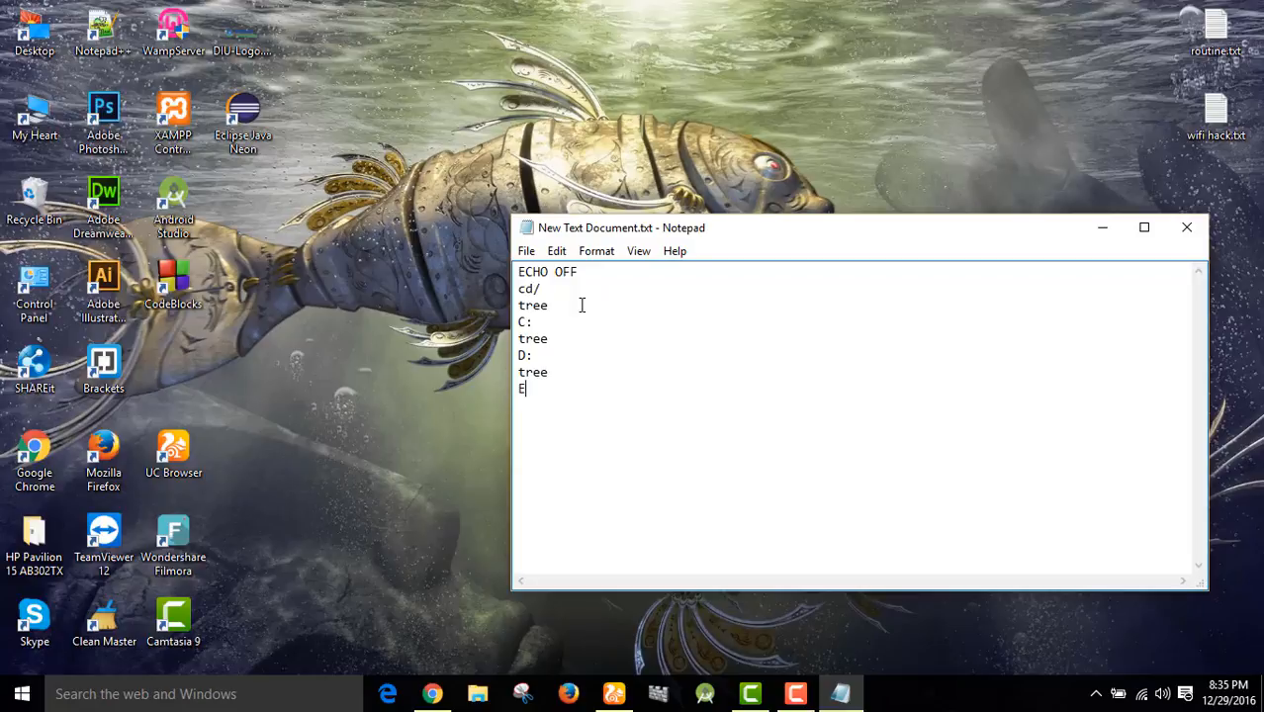
pyautogui.write(':')
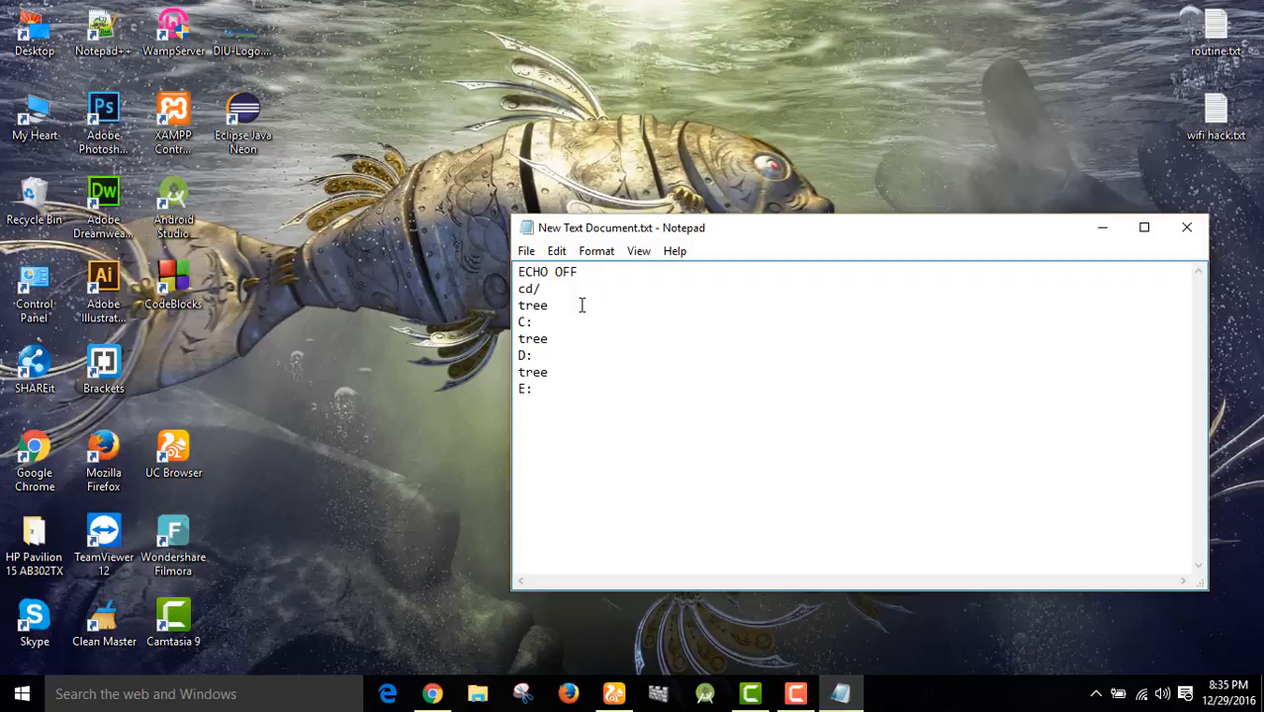
pyautogui.write('tree')
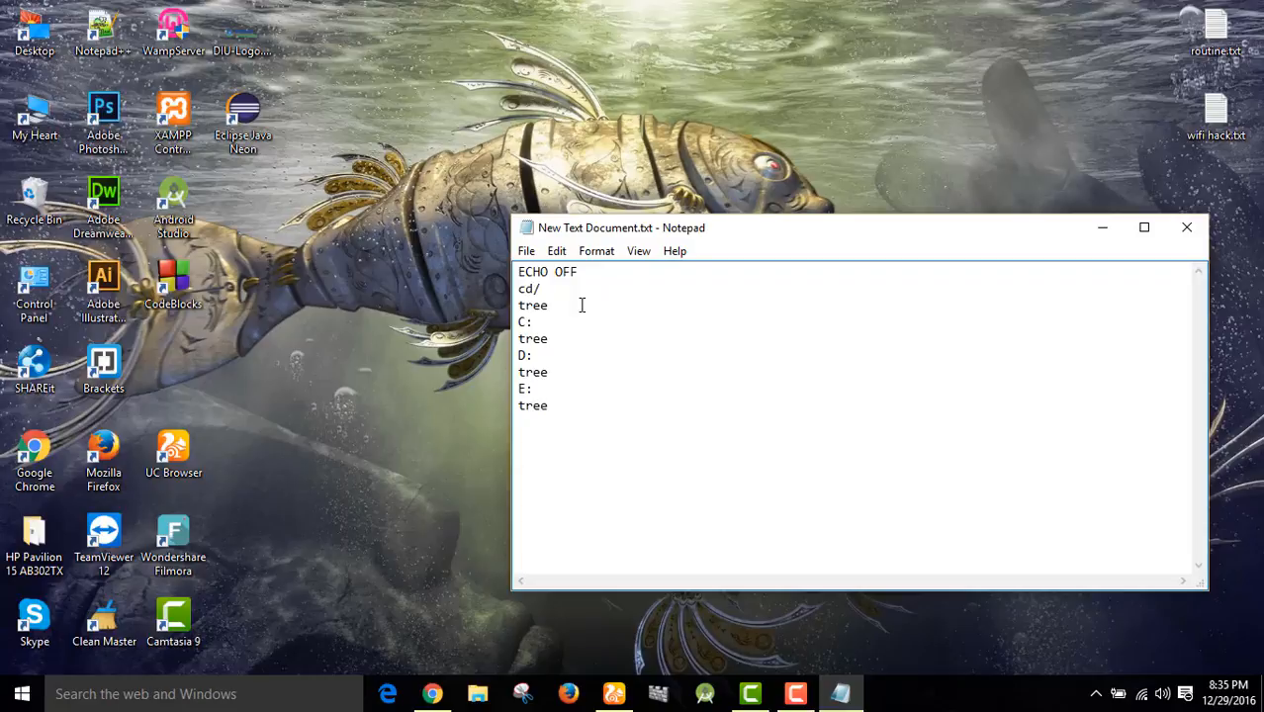
pyautogui.write('F')
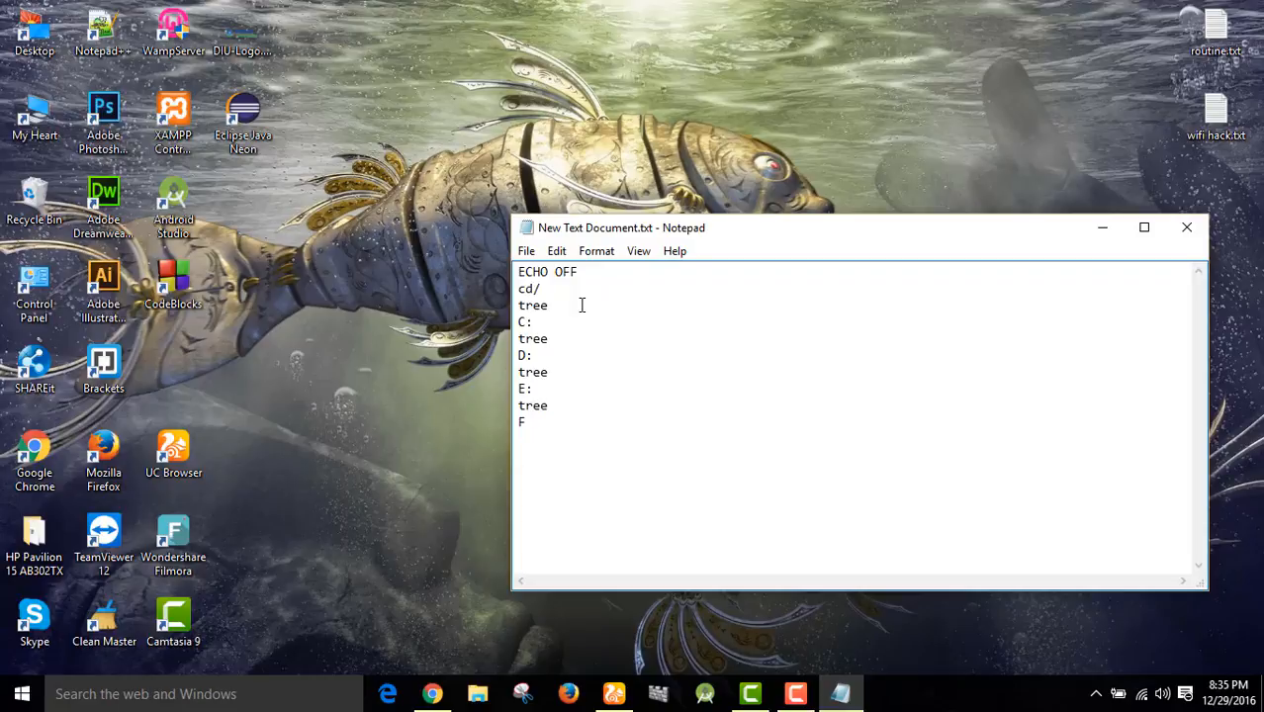
pyautogui.write(':')
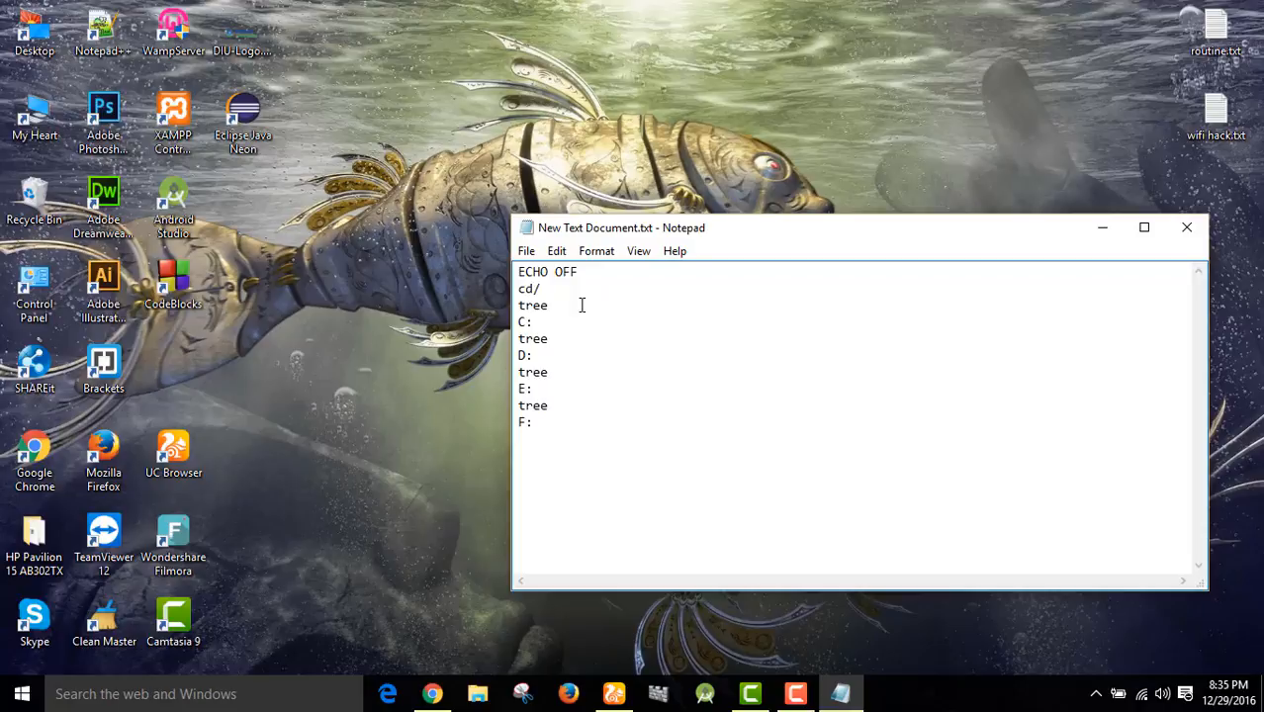
pyautogui.write('tree')
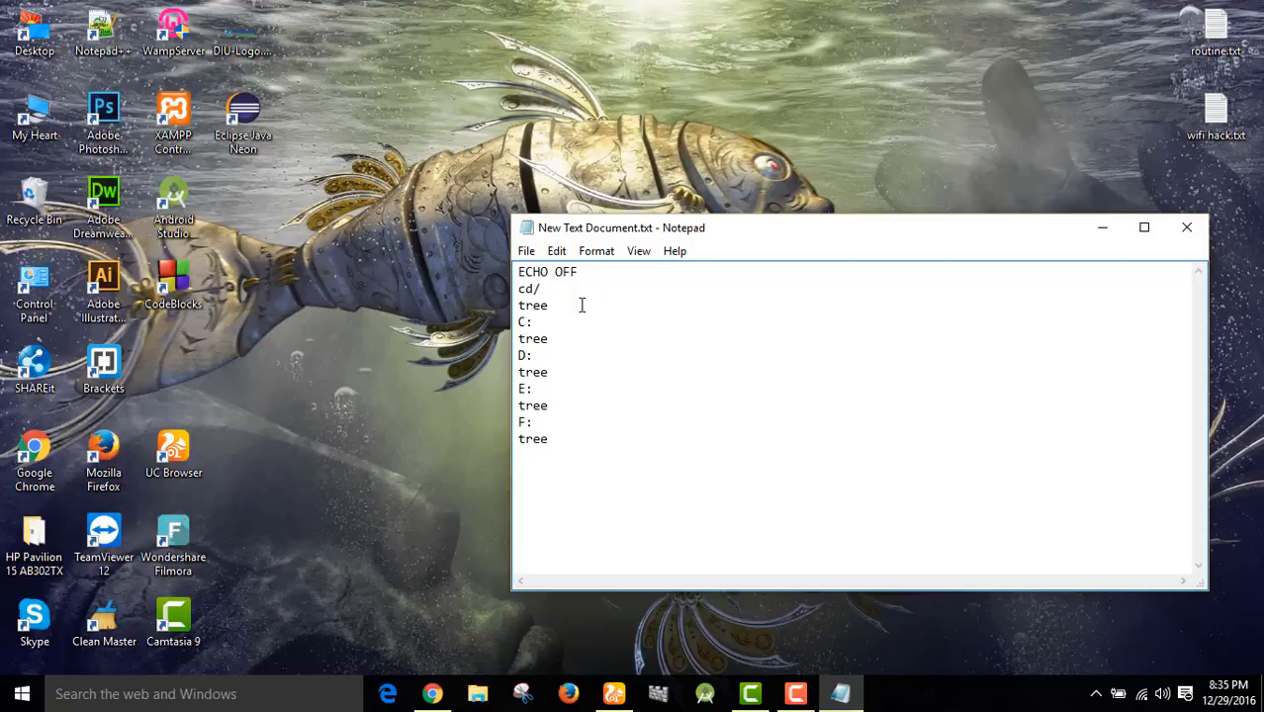
pyautogui.write('G')
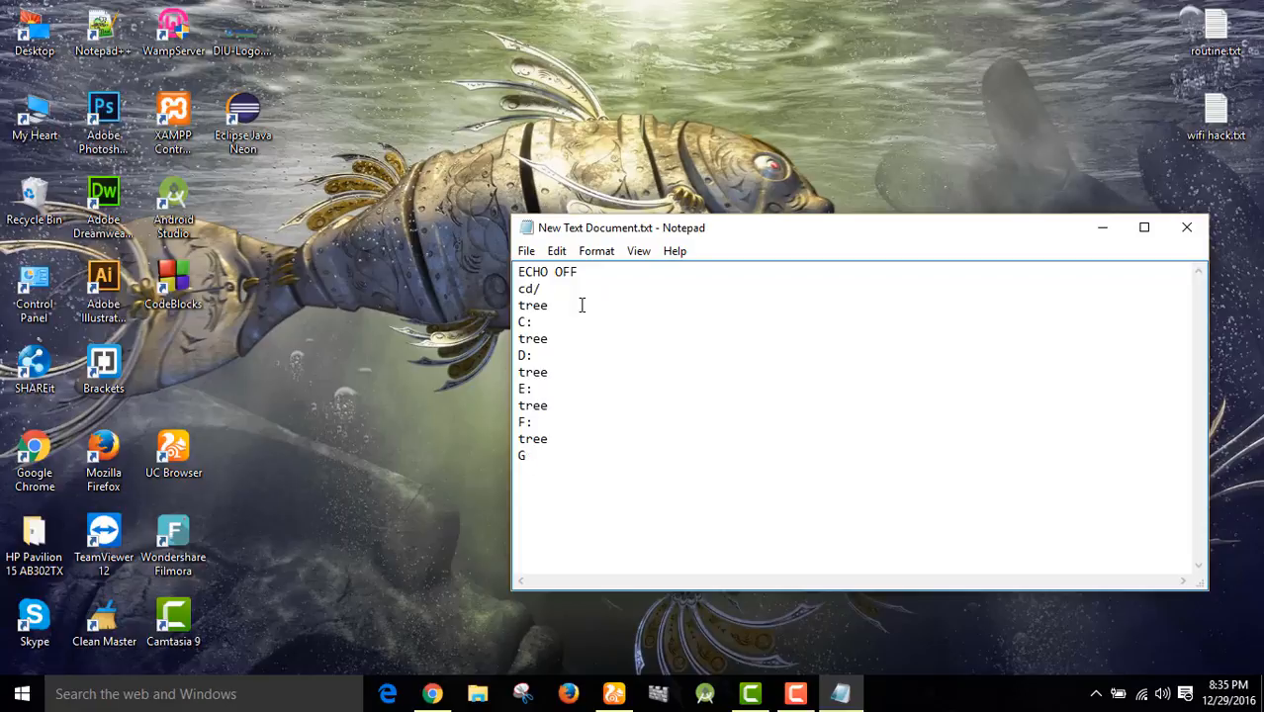
pyautogui.write(':')
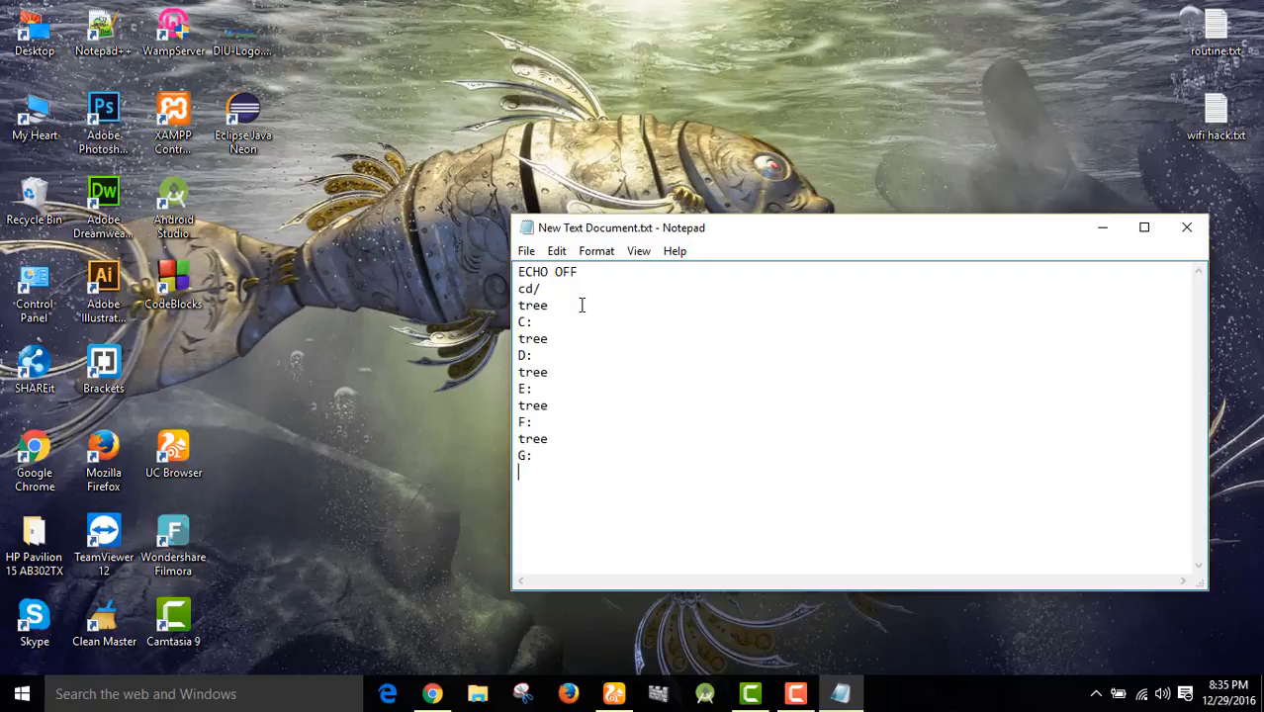
pyautogui.write('tree')
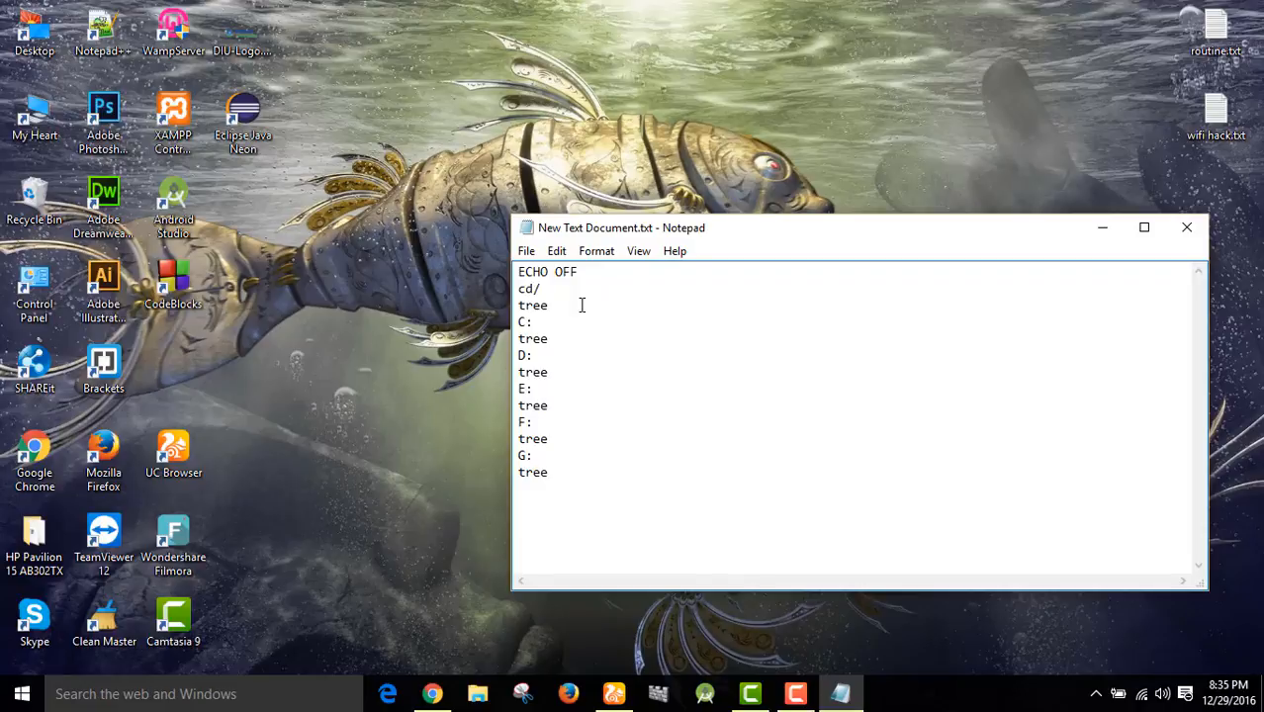
pyautogui.moveTo(502, 202)
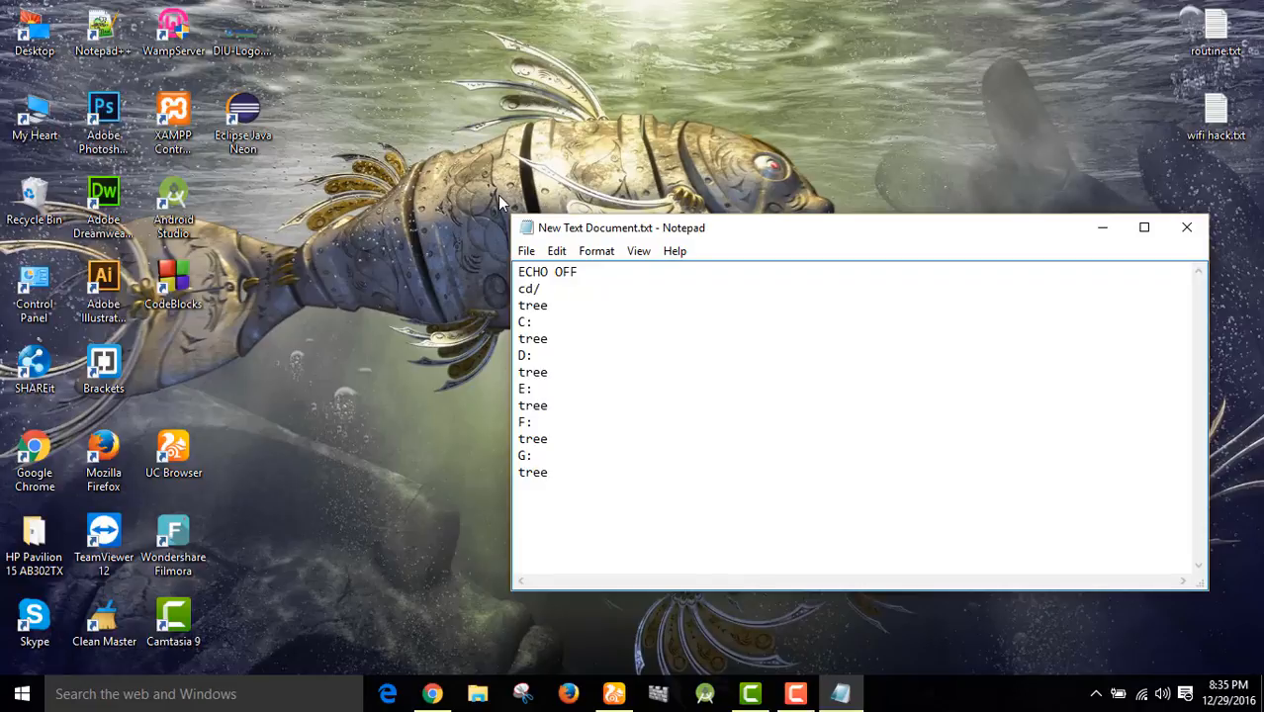
# Step: Save the script to the desktop as refresh.bat
pyautogui.click(526, 250)
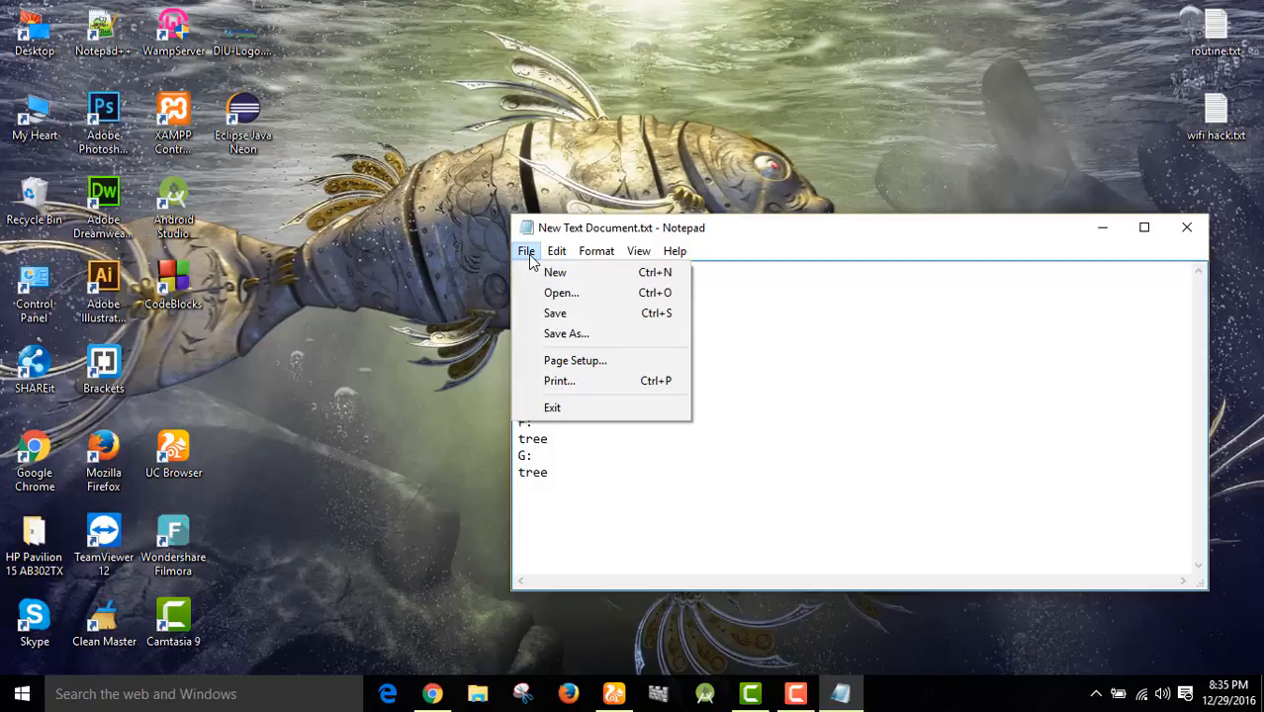
pyautogui.click(567, 334)
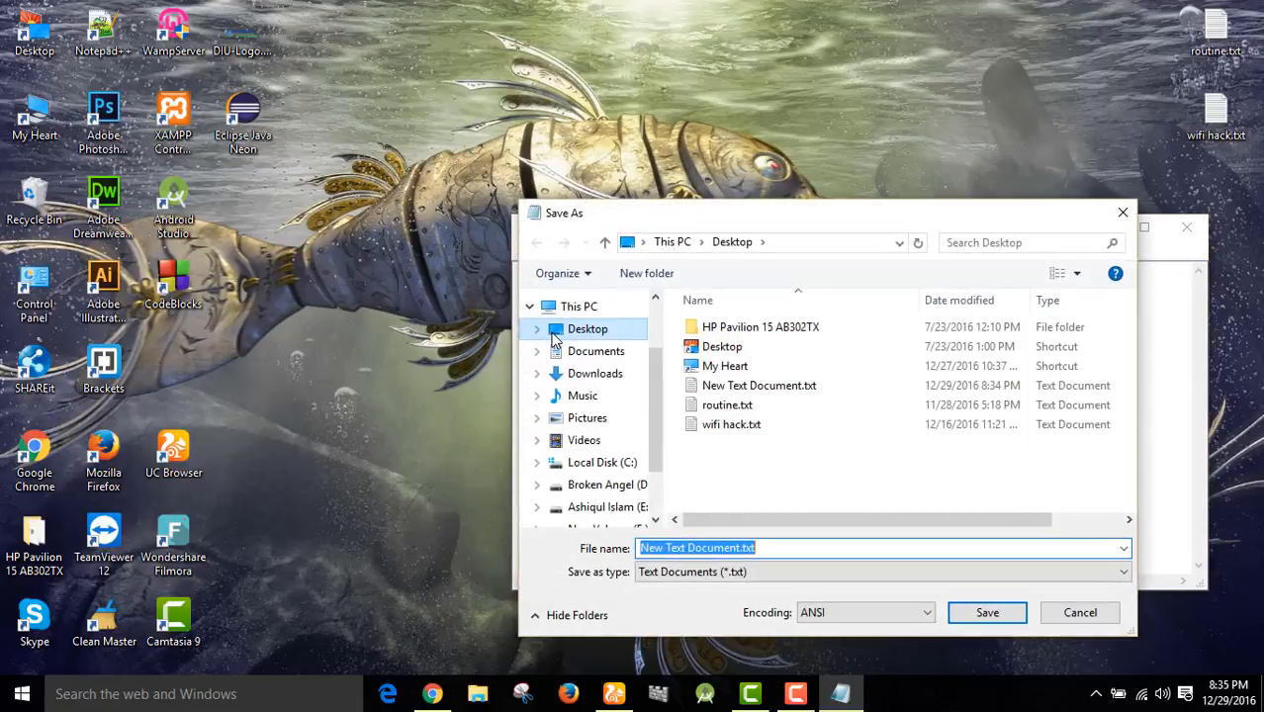
pyautogui.write('refresh')
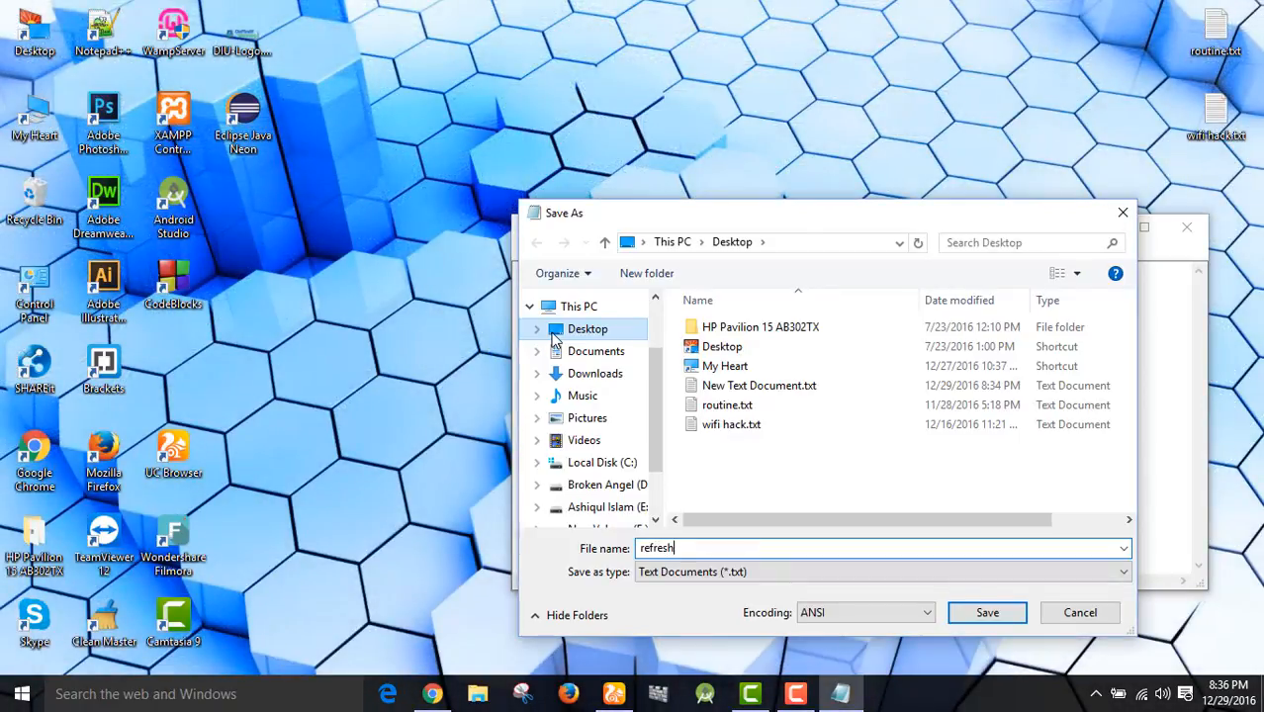
pyautogui.write('.bat')
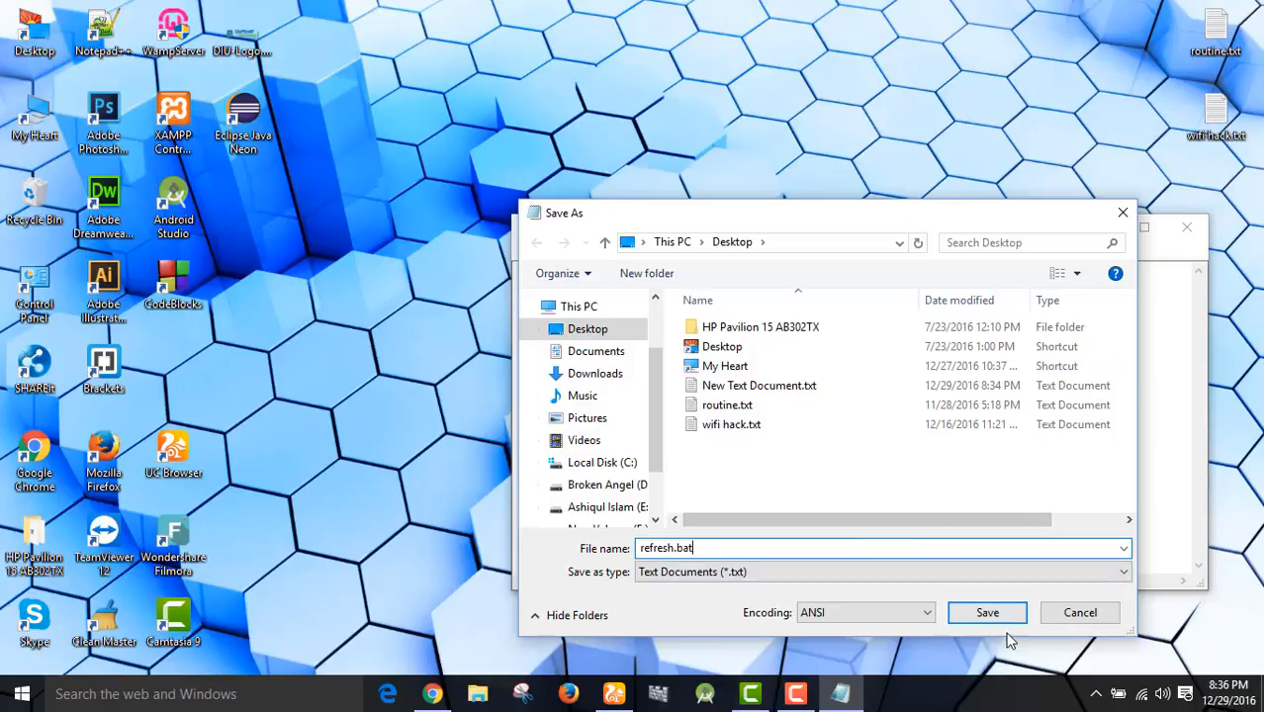
pyautogui.click(986, 612)
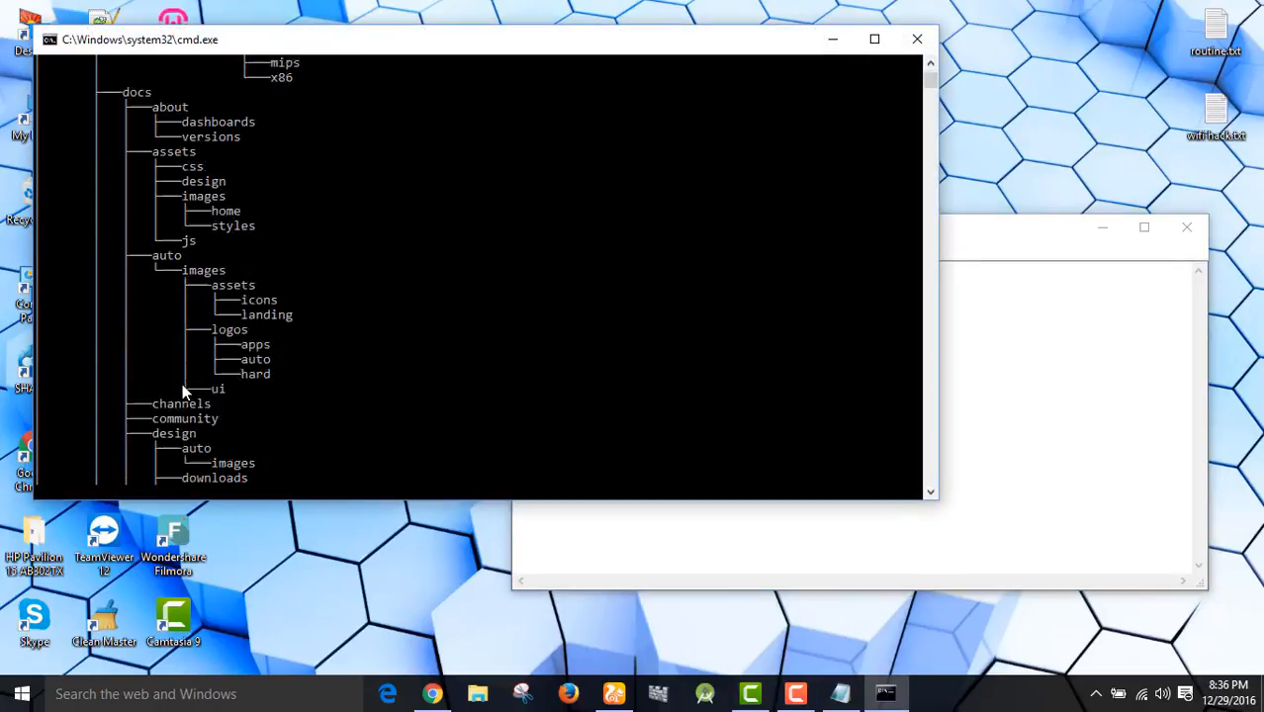
# Step: Scroll down through the folder tree output in the Command Prompt window
pyautogui.scroll(-3)
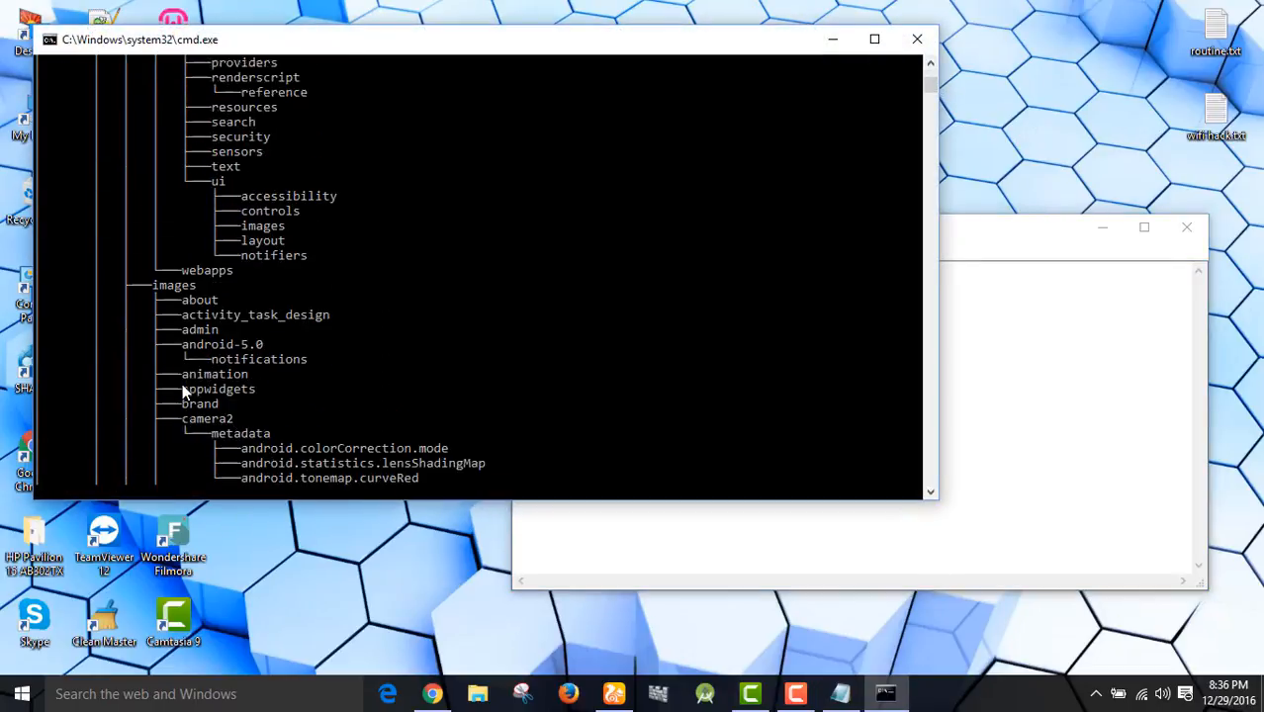
pyautogui.scroll(-3)
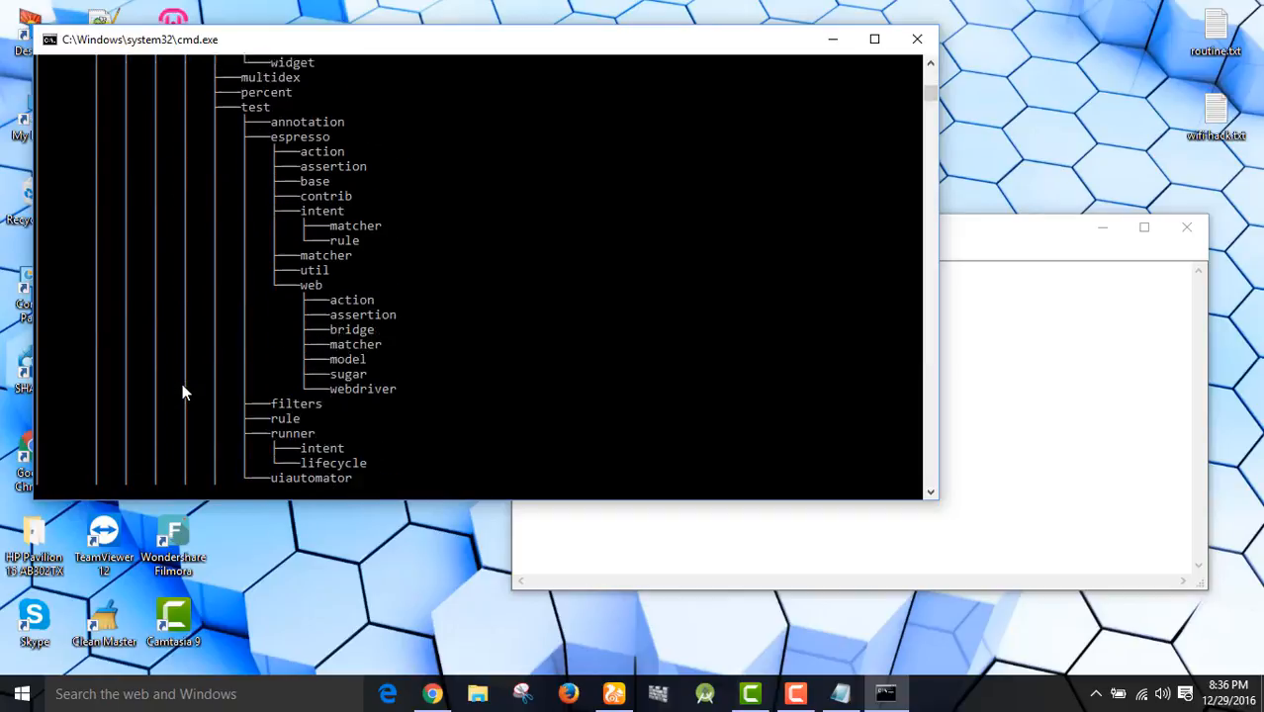
pyautogui.scroll(-3)
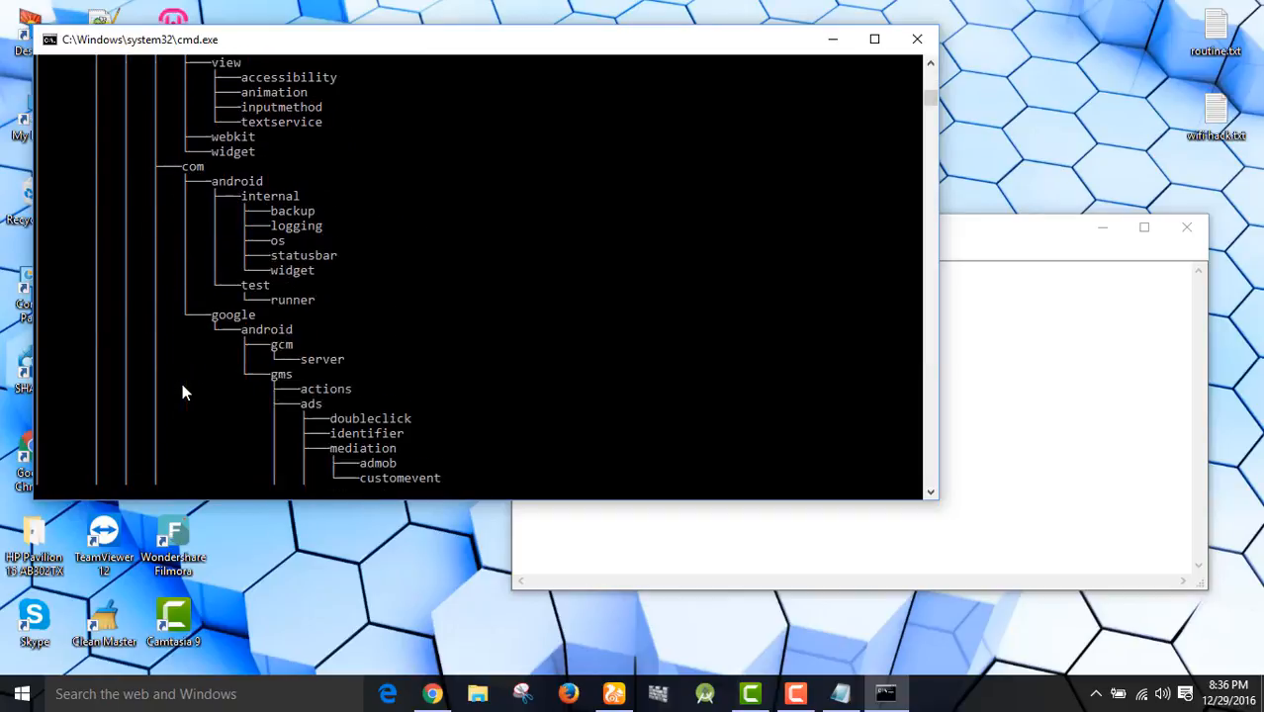
pyautogui.scroll(-3)
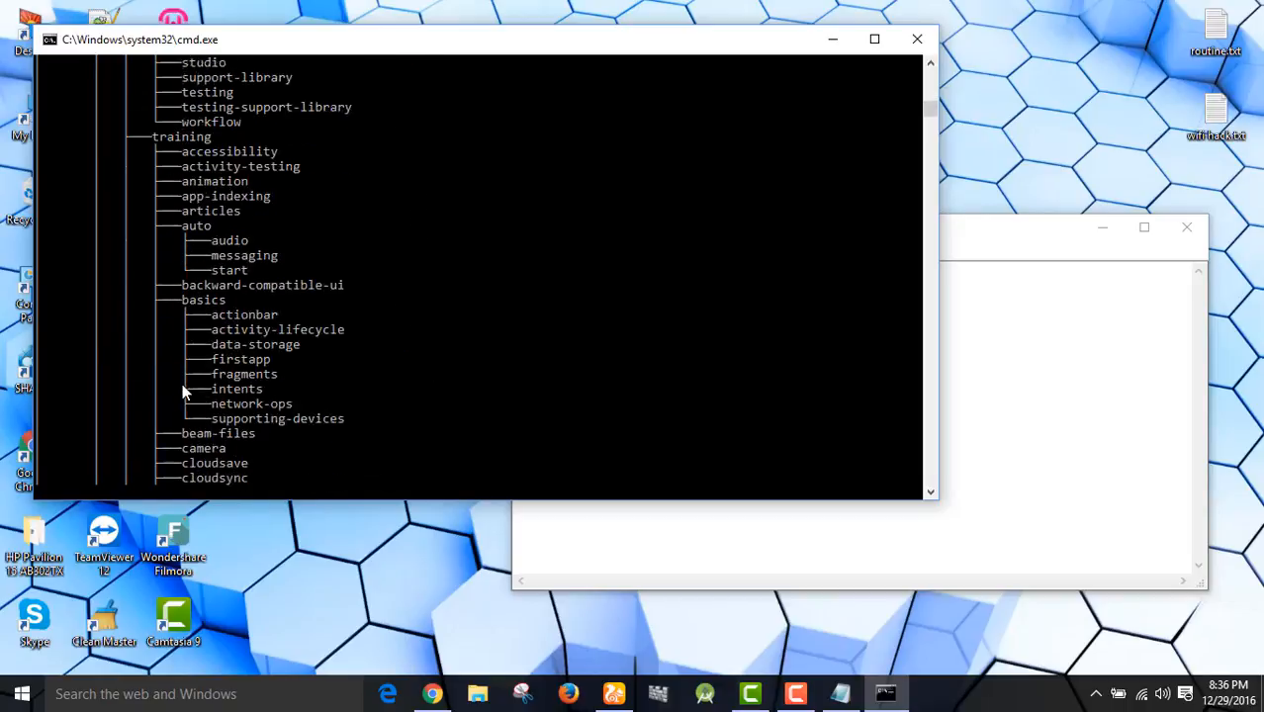
pyautogui.scroll(-3)
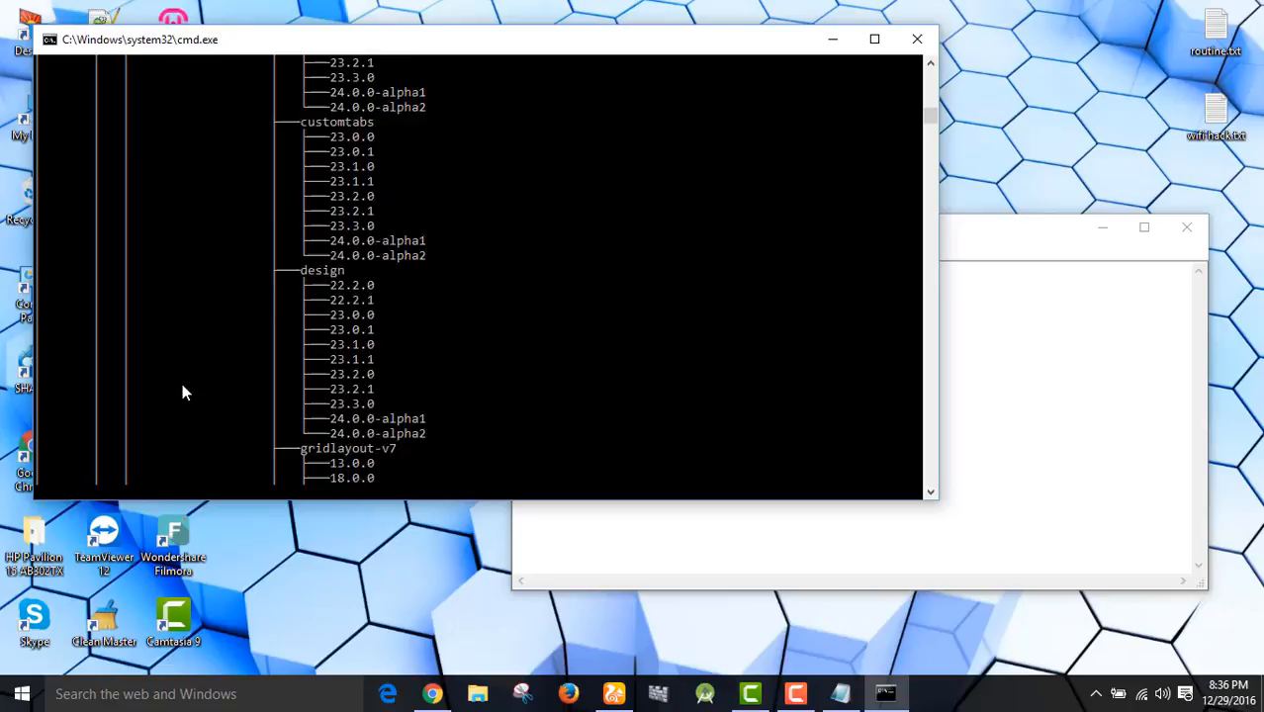
pyautogui.scroll(-3)
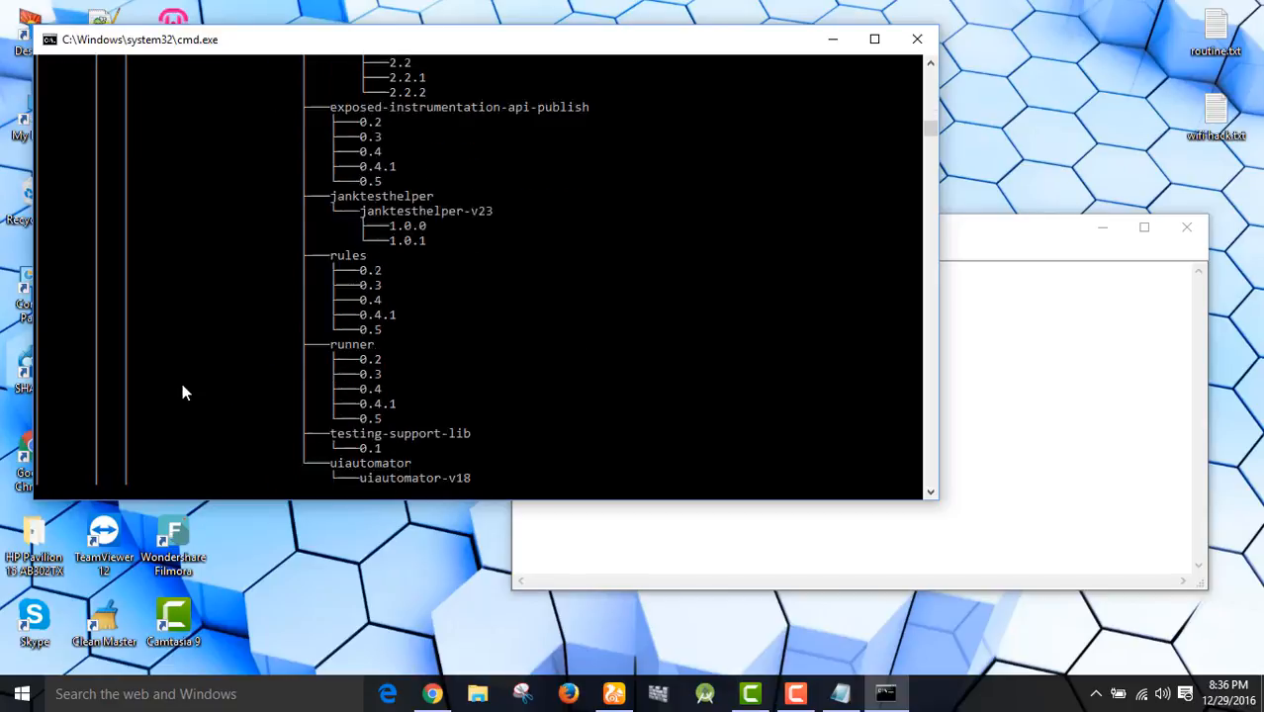
pyautogui.scroll(-3)
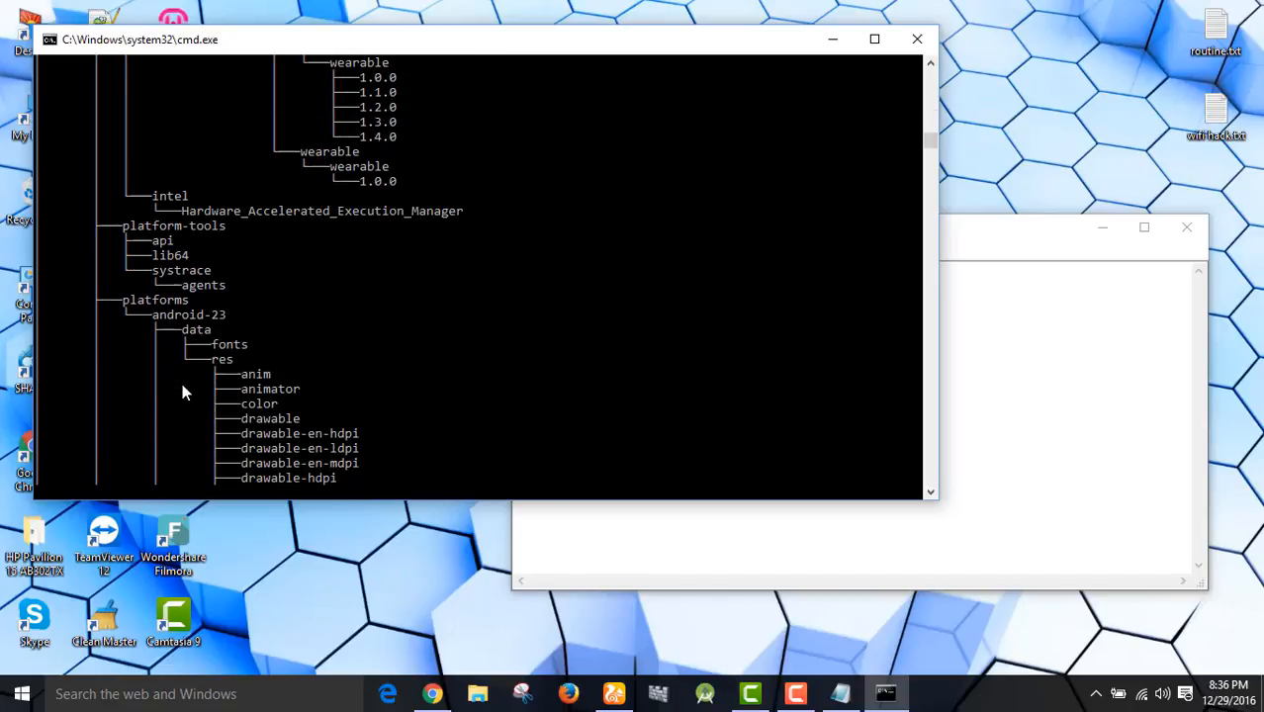
pyautogui.scroll(-3)
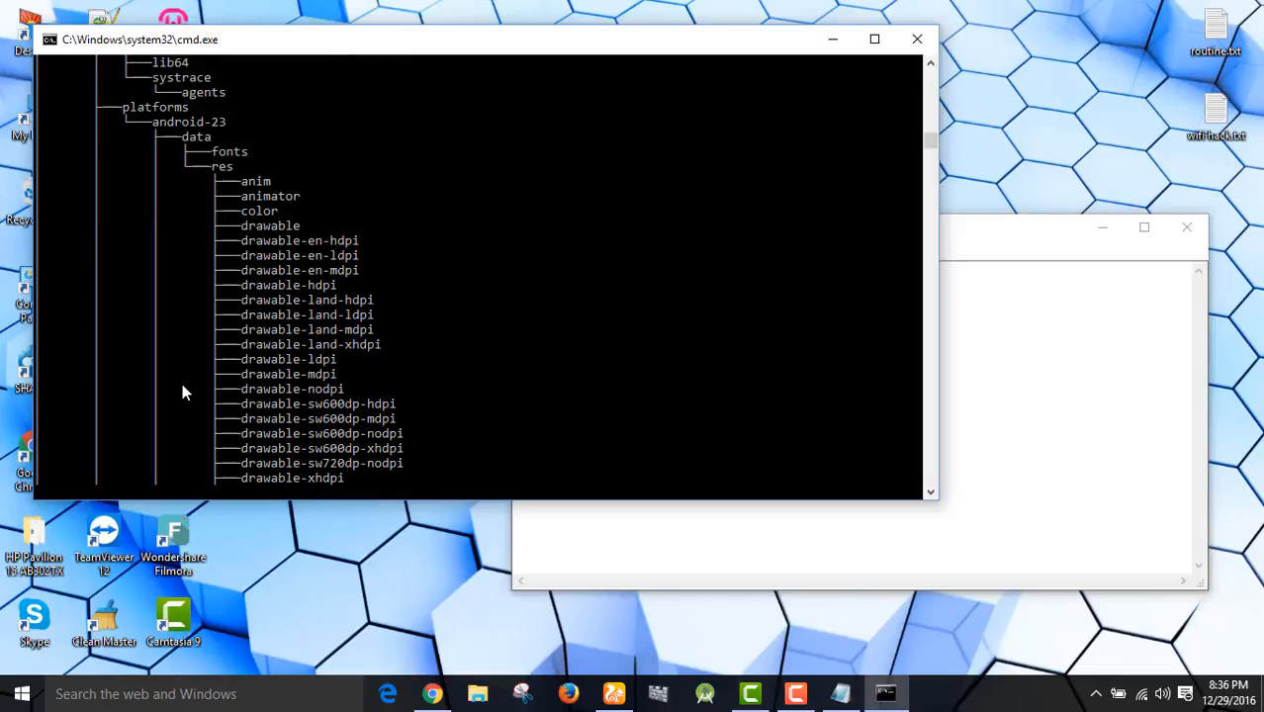